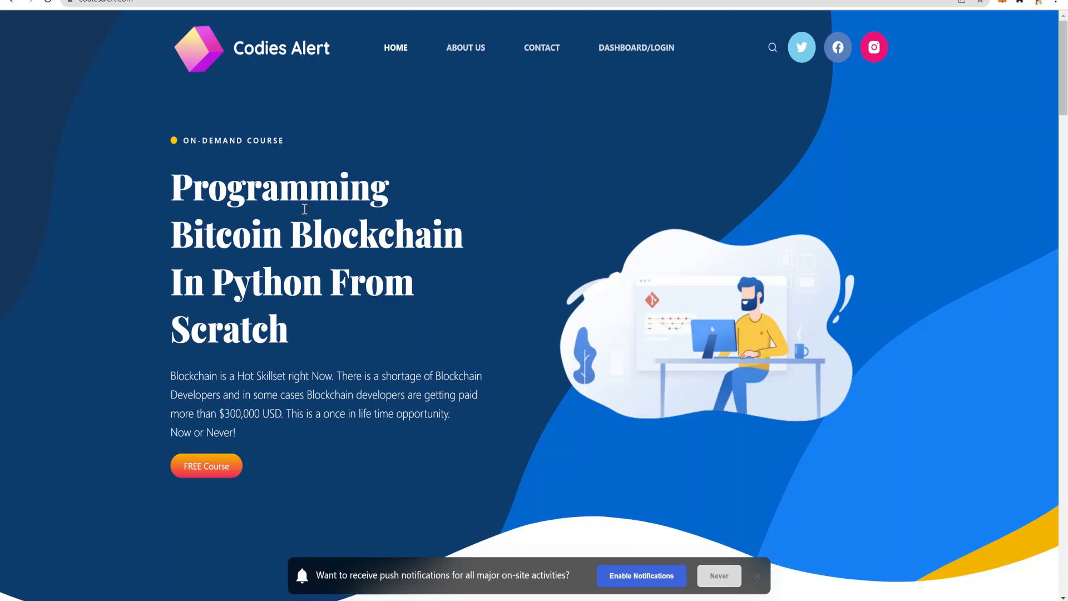
pyautogui.moveTo(151, 41)
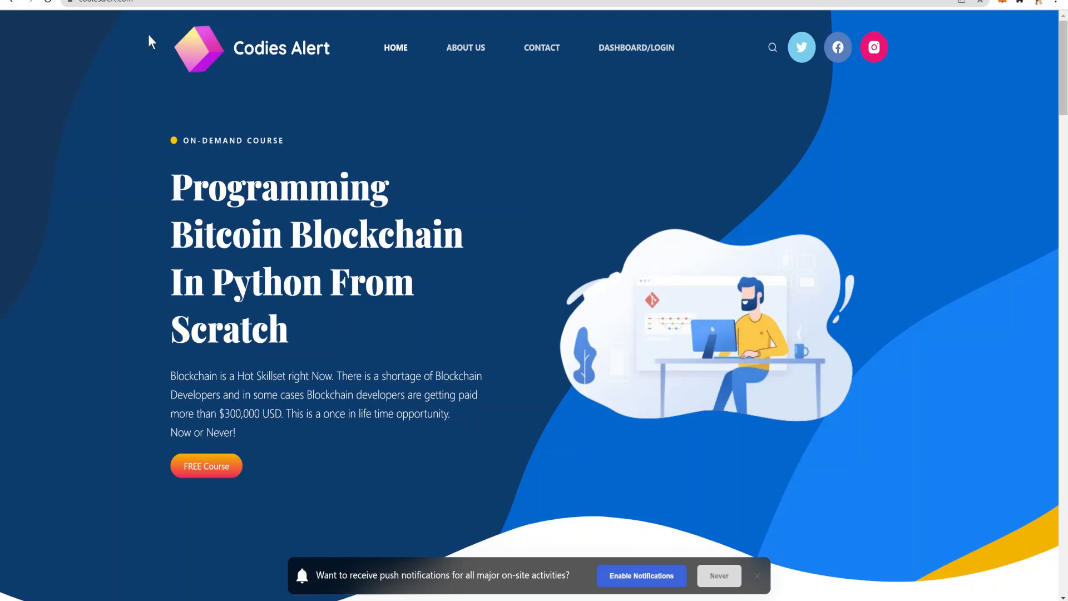
# - Scroll to the free Solidity Zero to Hero course and start it
pyautogui.scroll(-3)
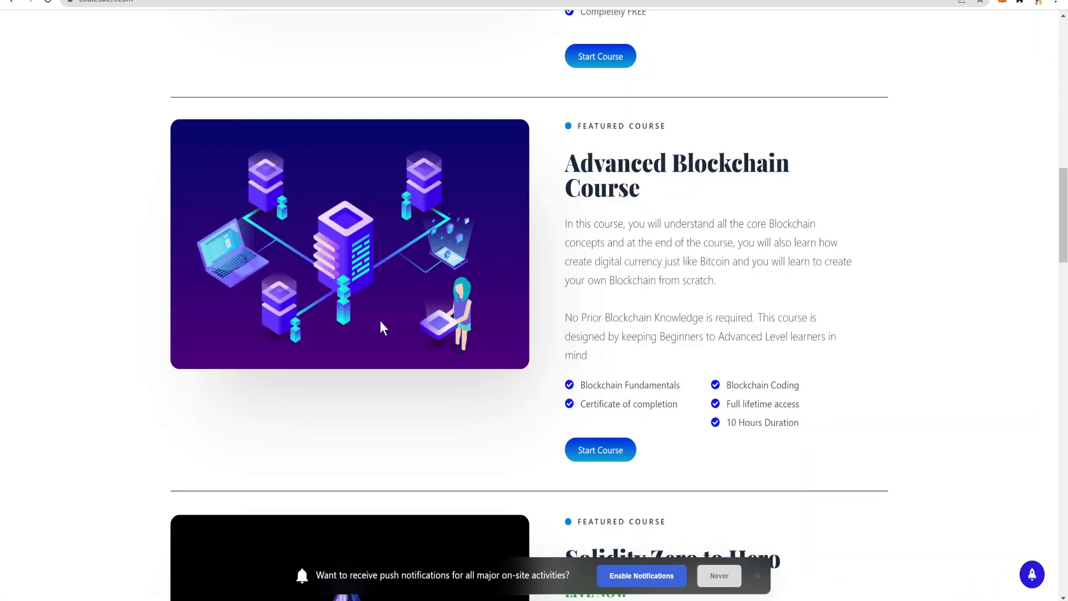
pyautogui.scroll(-3)
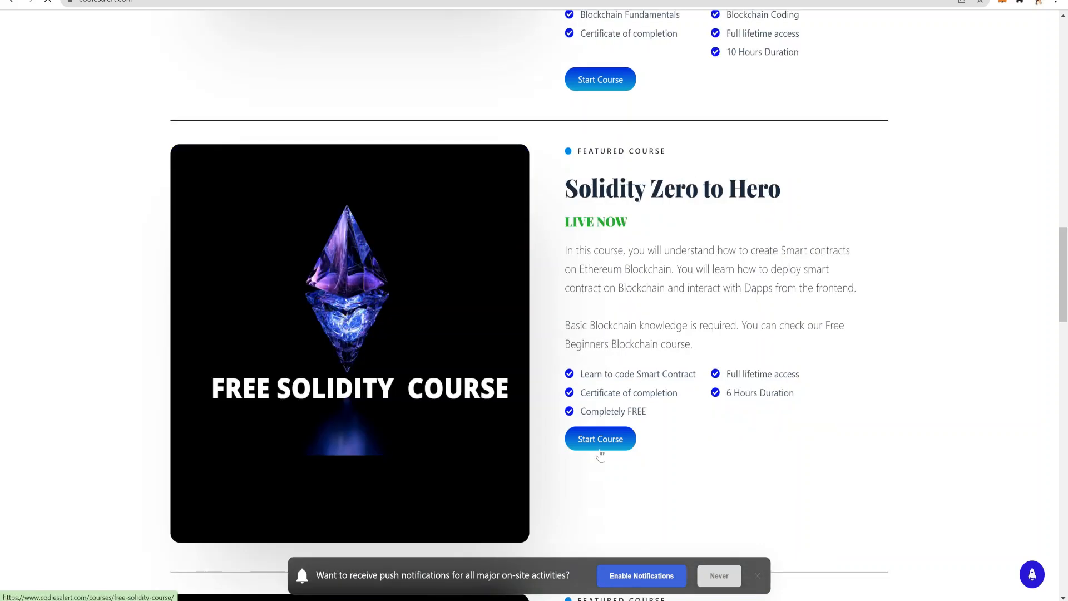
pyautogui.moveTo(600, 451)
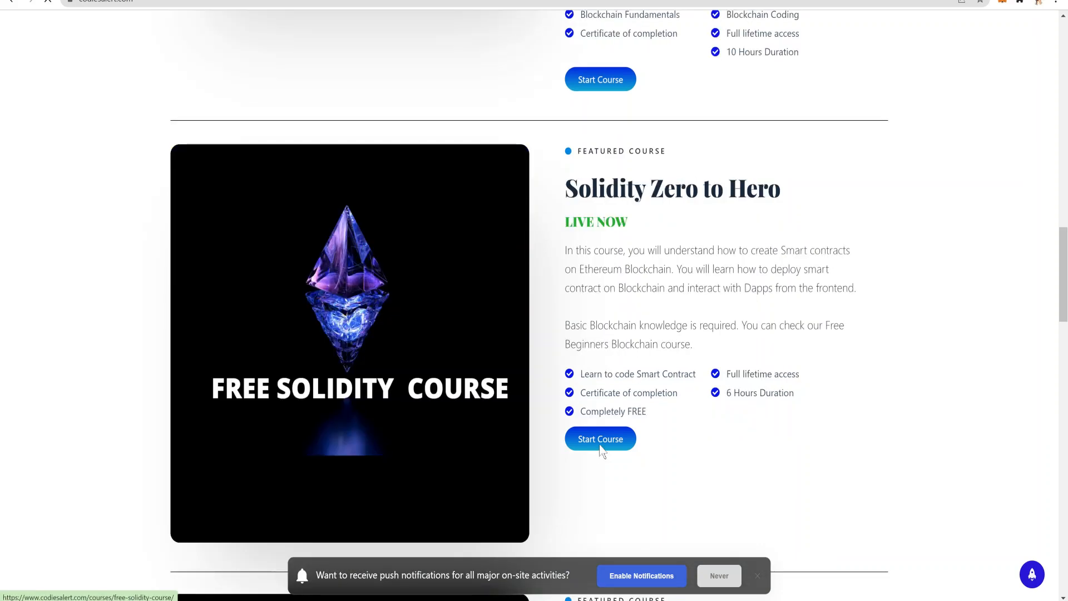
pyautogui.click(599, 438)
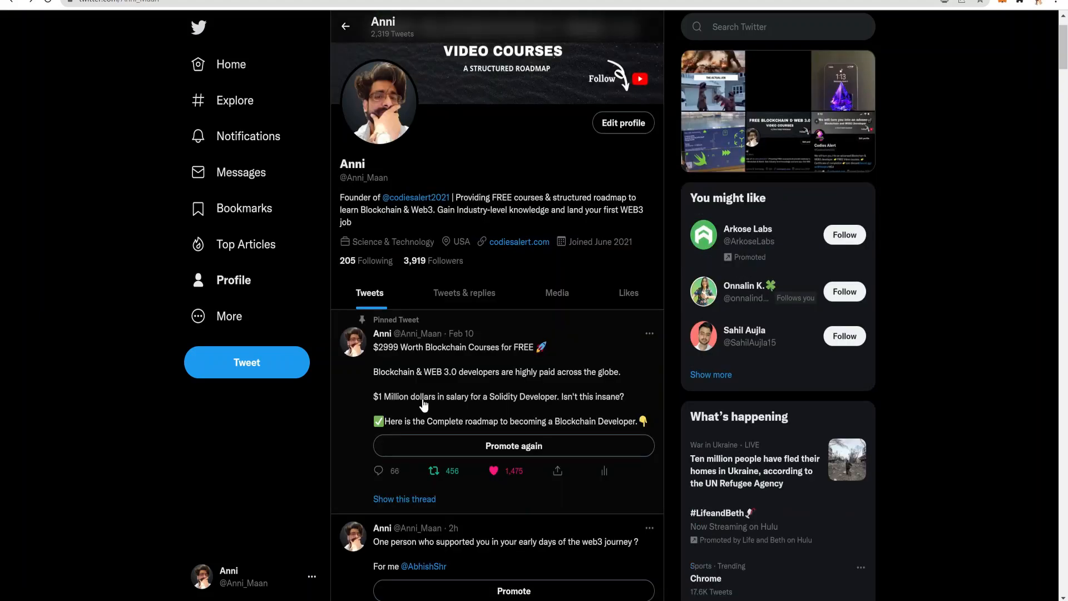
# - Switch to the Codies Alert founder's Twitter profile with its pinned roadmap tweet
pyautogui.click(415, 198)
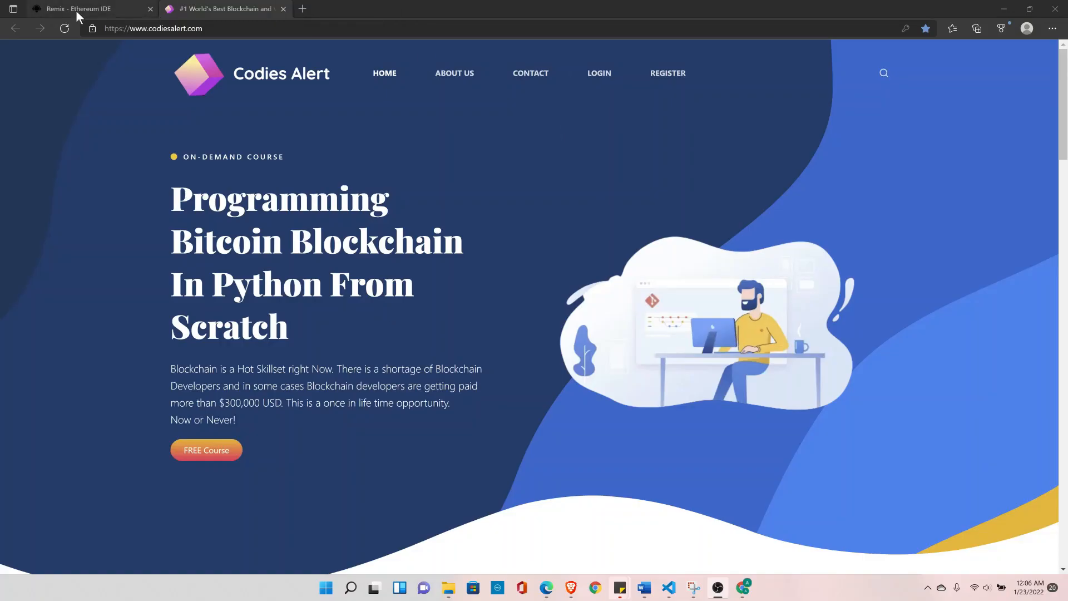
# - Show the codiesalert.com homepage tab, then the Twitter profile window
pyautogui.click(81, 8)
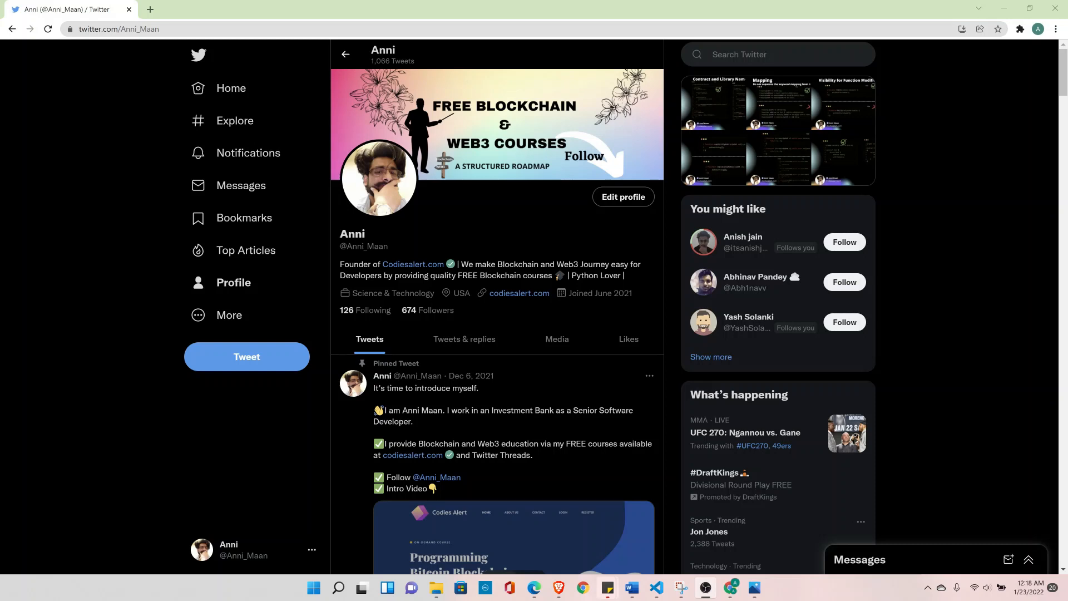
pyautogui.click(76, 9)
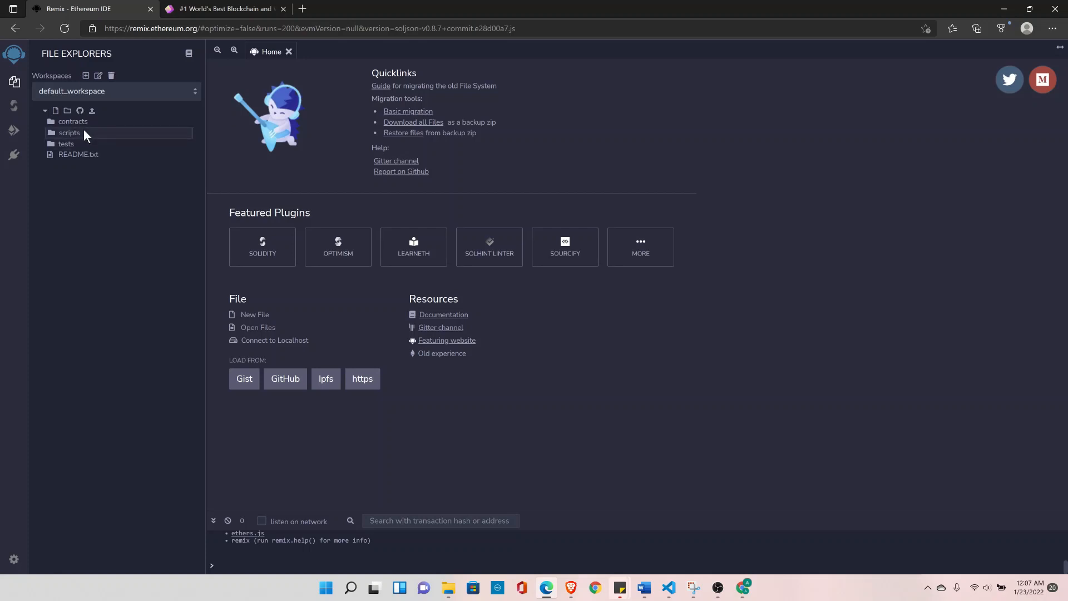
# - Visit the Solidity Compiler and Deploy & Run panels, then return to the workspace file list
pyautogui.click(72, 122)
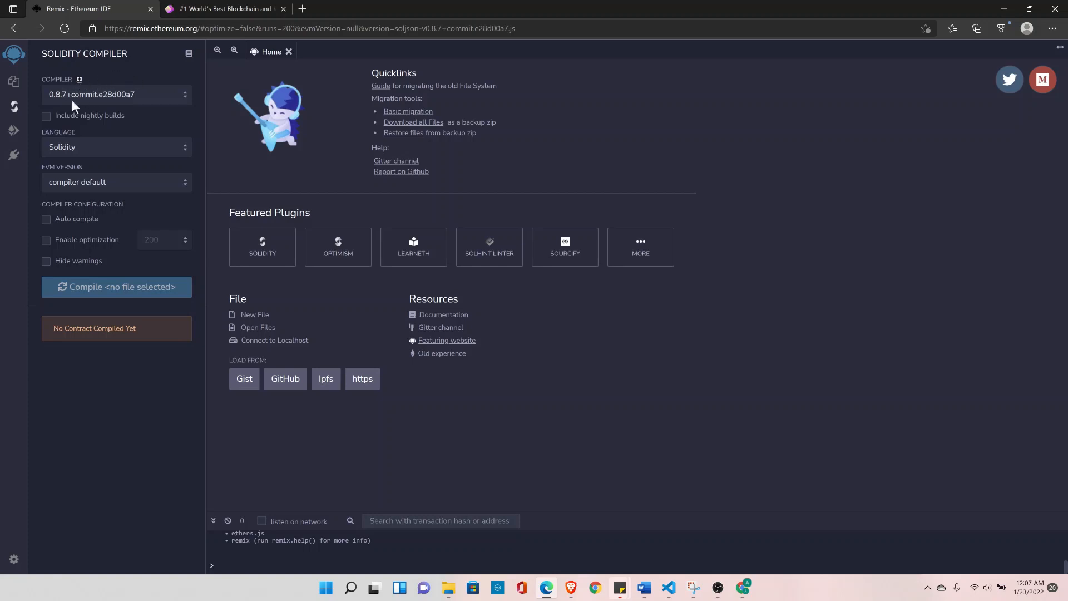
pyautogui.click(13, 132)
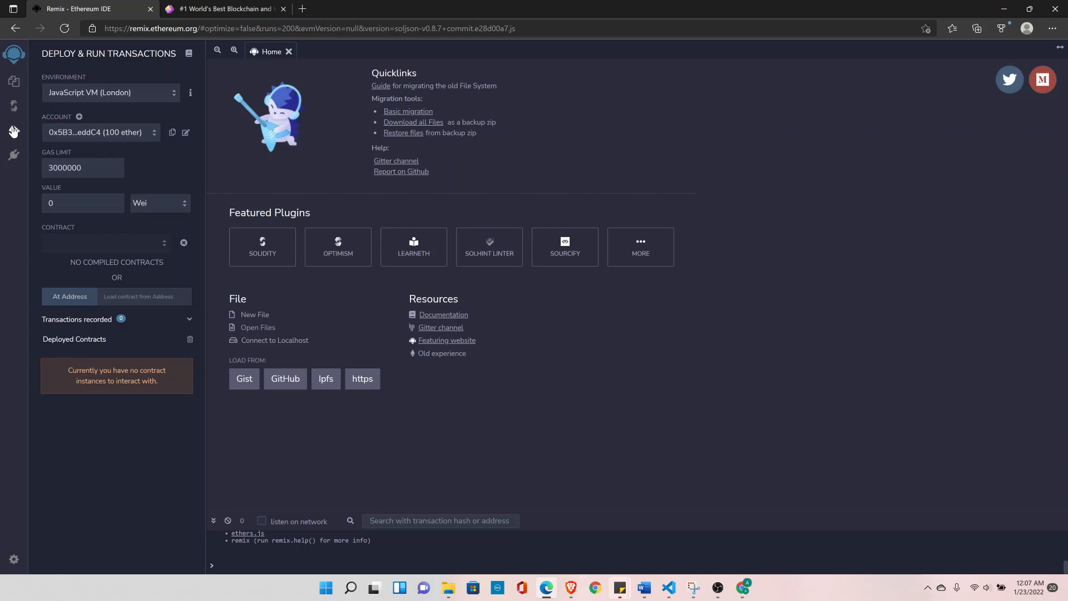
pyautogui.click(13, 84)
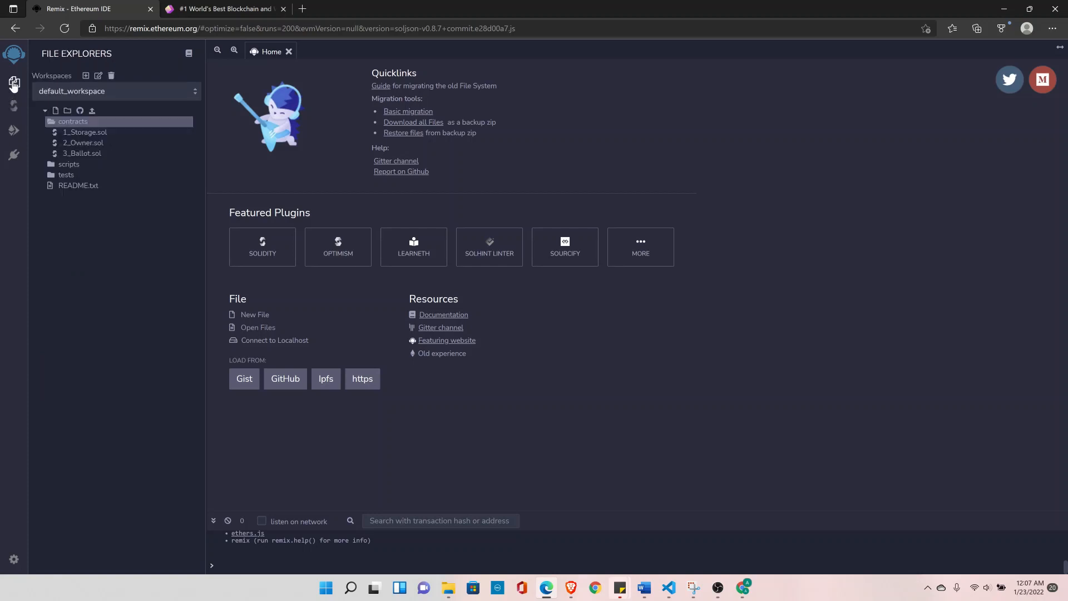
pyautogui.moveTo(84, 133)
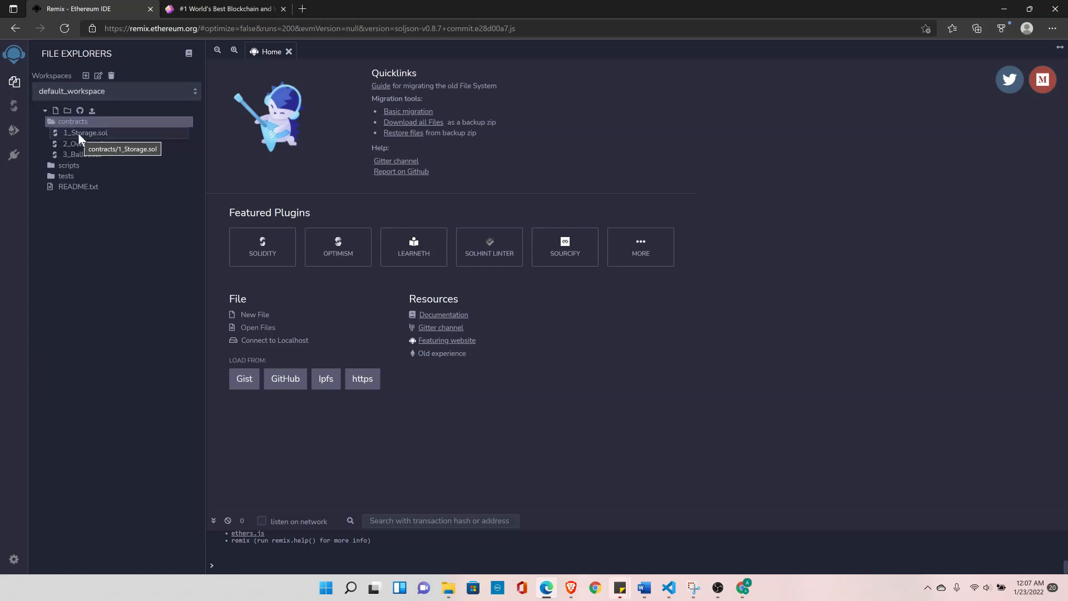
# - Delete the sample contracts 1_Storage.sol, 2_Owner.sol and 3_Ballot.sol from the contracts folder
pyautogui.rightClick(85, 133)
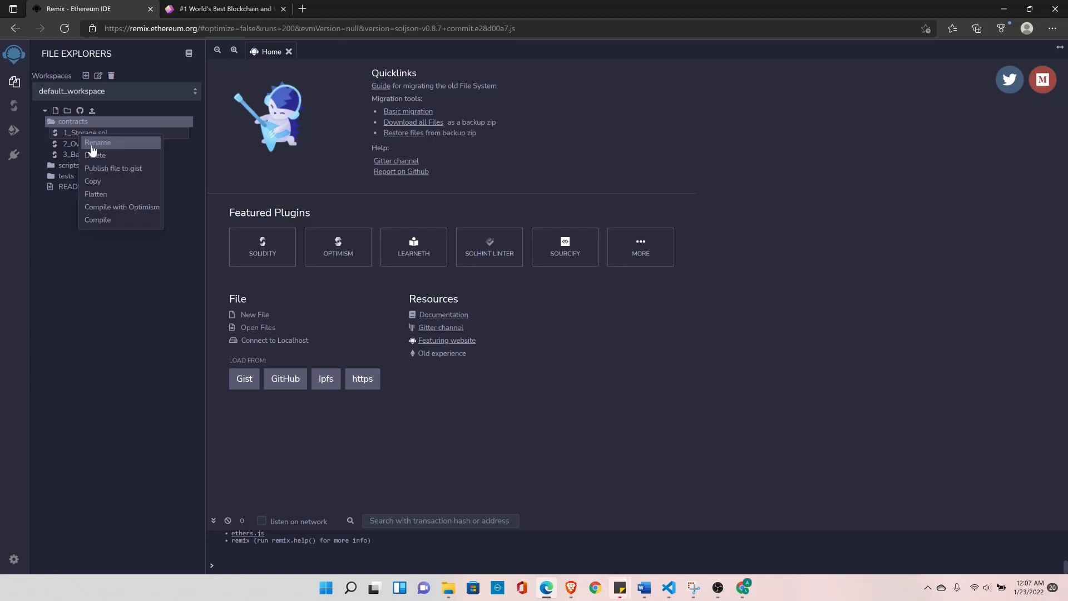
pyautogui.click(96, 154)
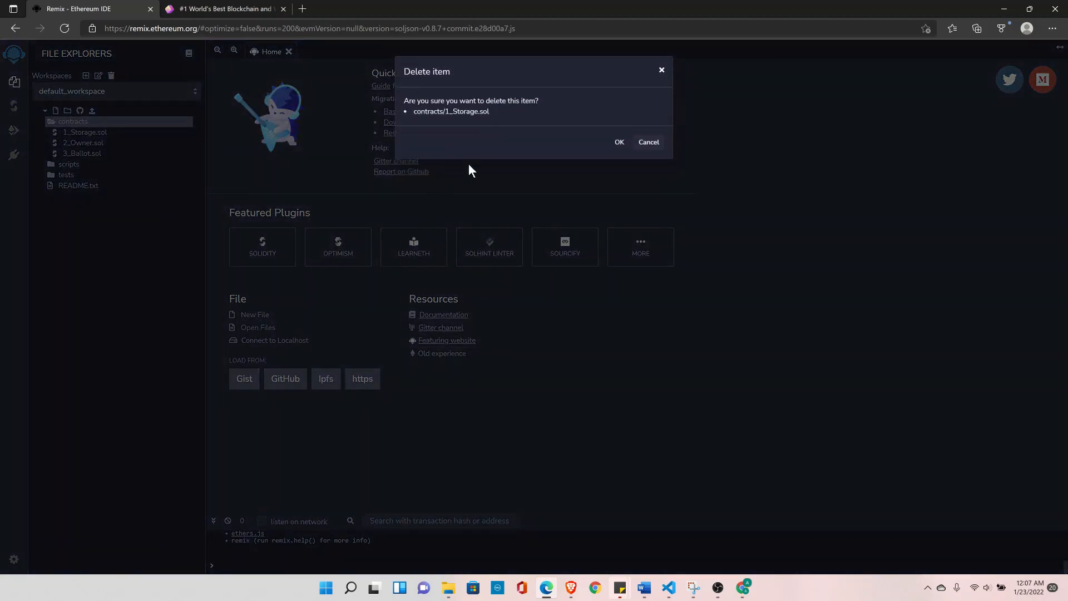
pyautogui.click(619, 141)
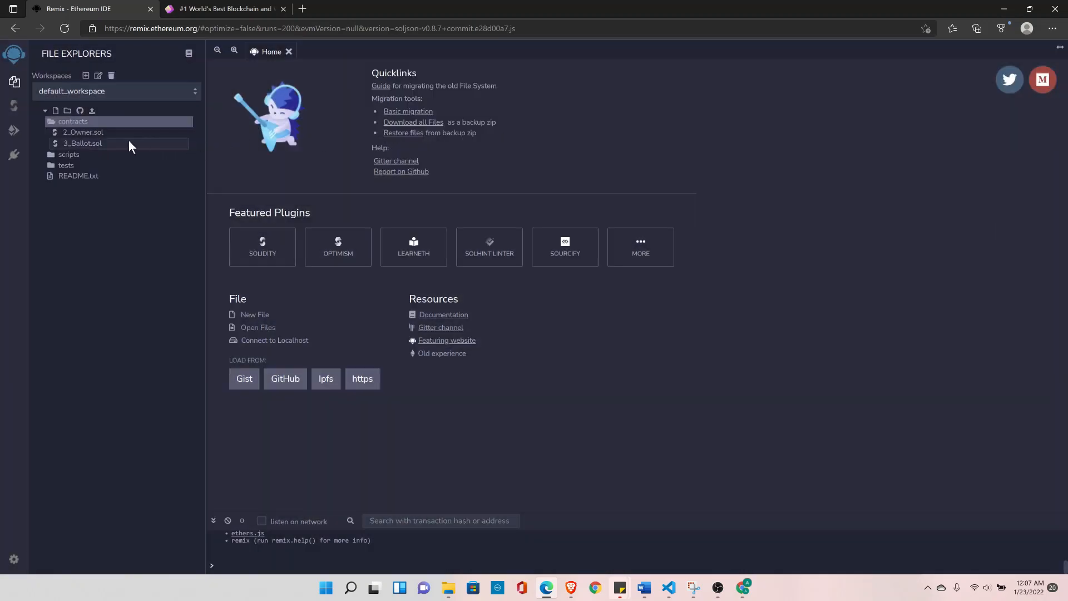
pyautogui.rightClick(81, 133)
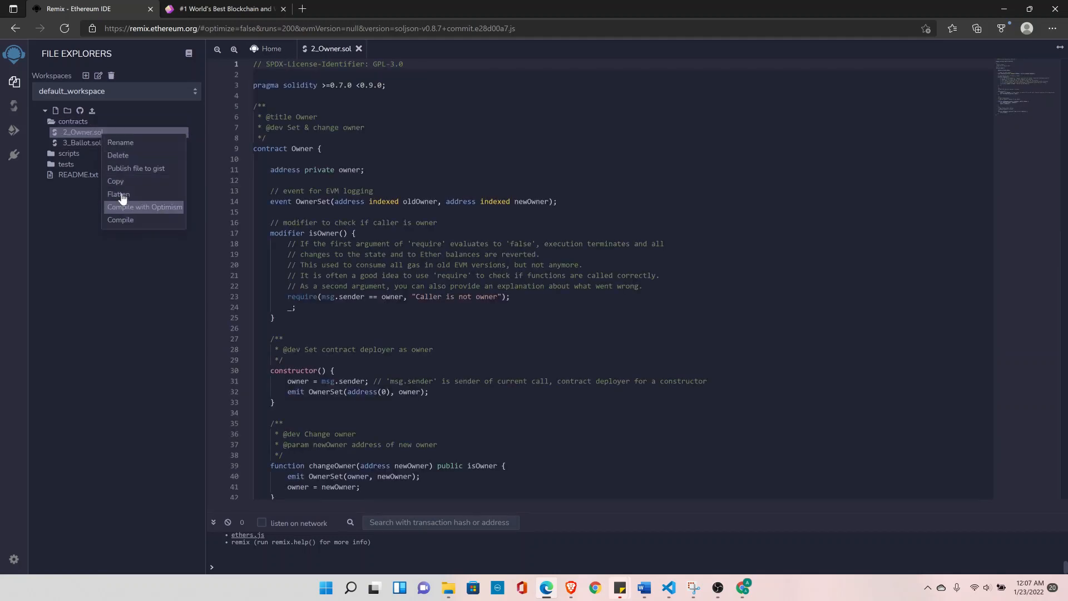
pyautogui.click(117, 156)
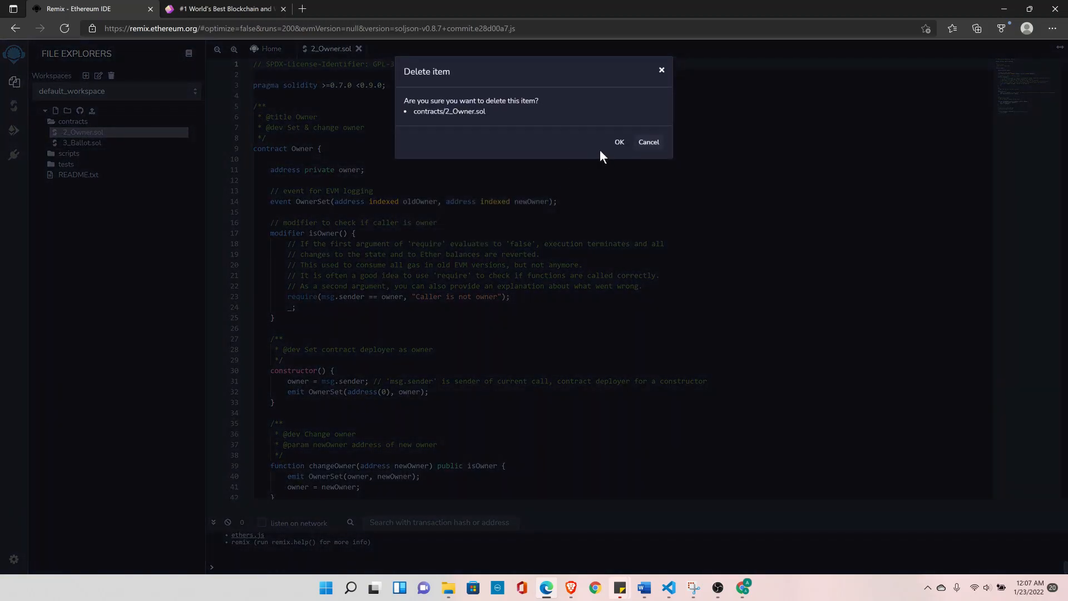
pyautogui.click(619, 143)
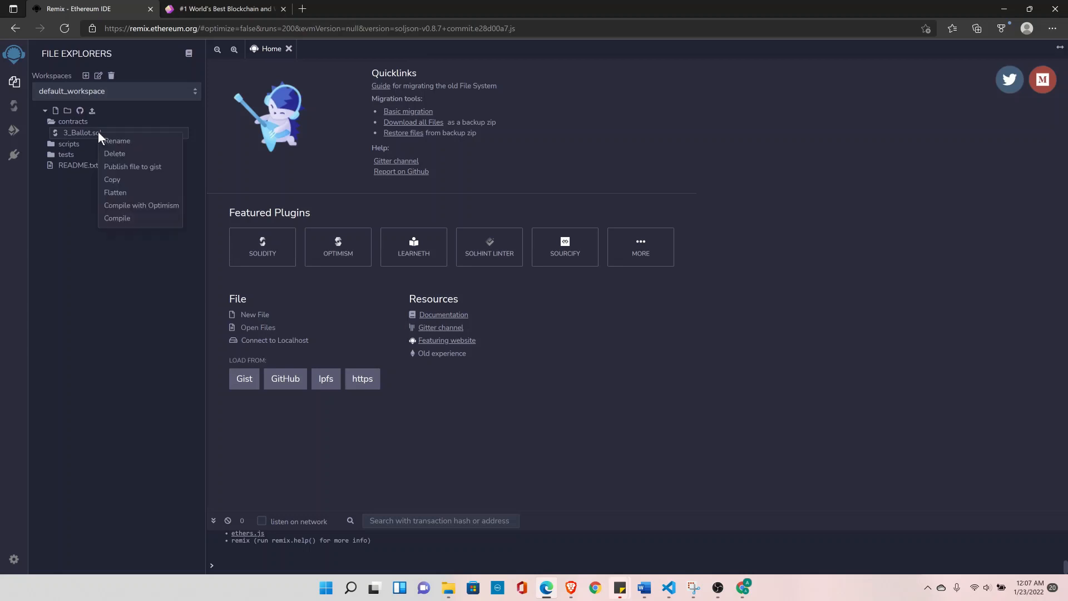
pyautogui.click(114, 153)
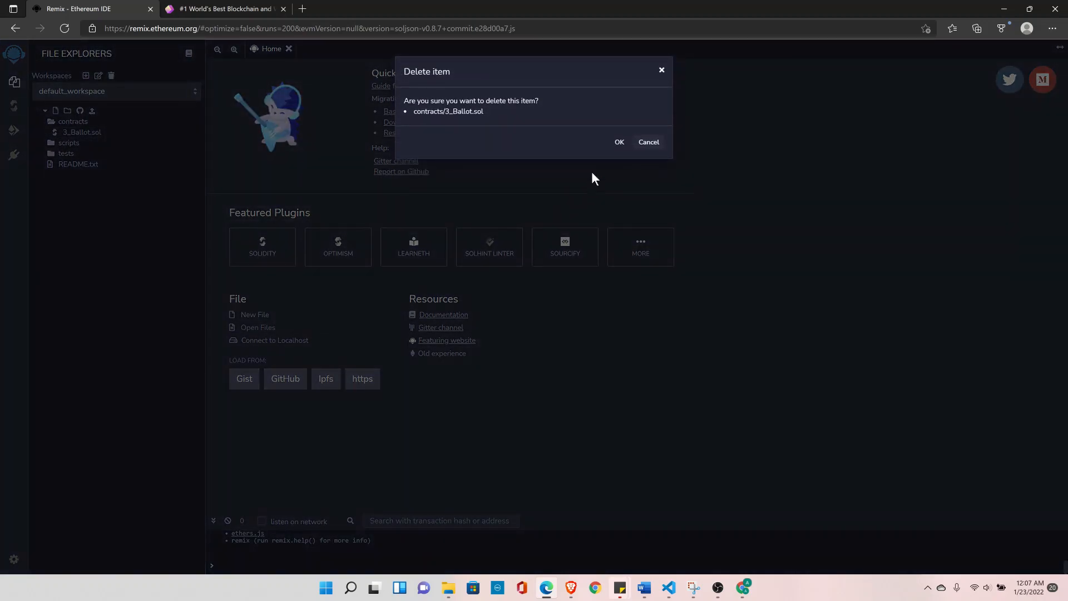
pyautogui.click(618, 142)
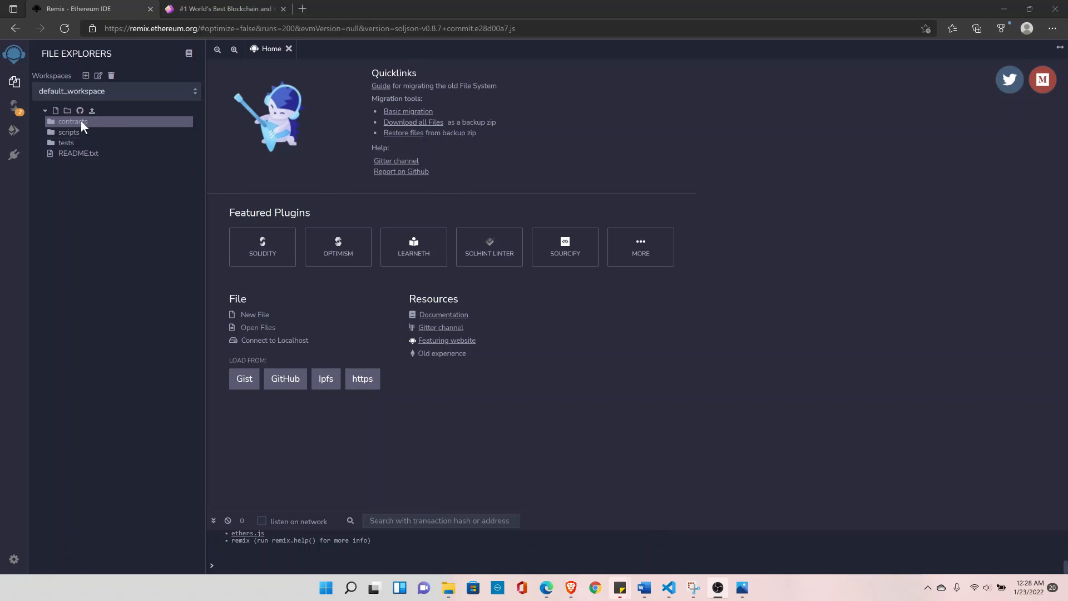
pyautogui.moveTo(51, 121)
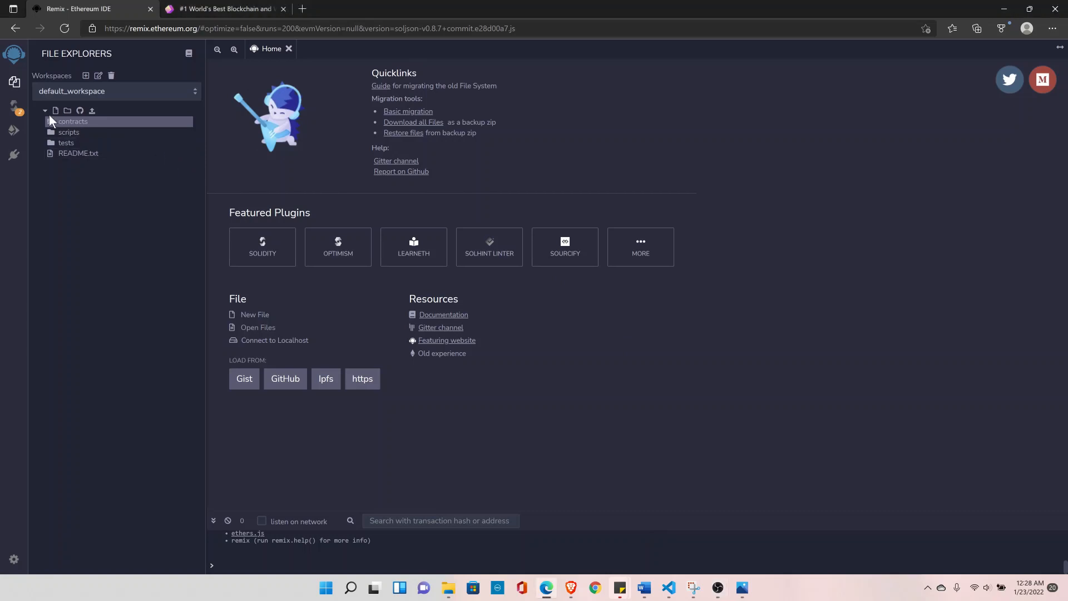
# - Create a new file named codiesAlert.sol in the contracts folder
pyautogui.click(54, 111)
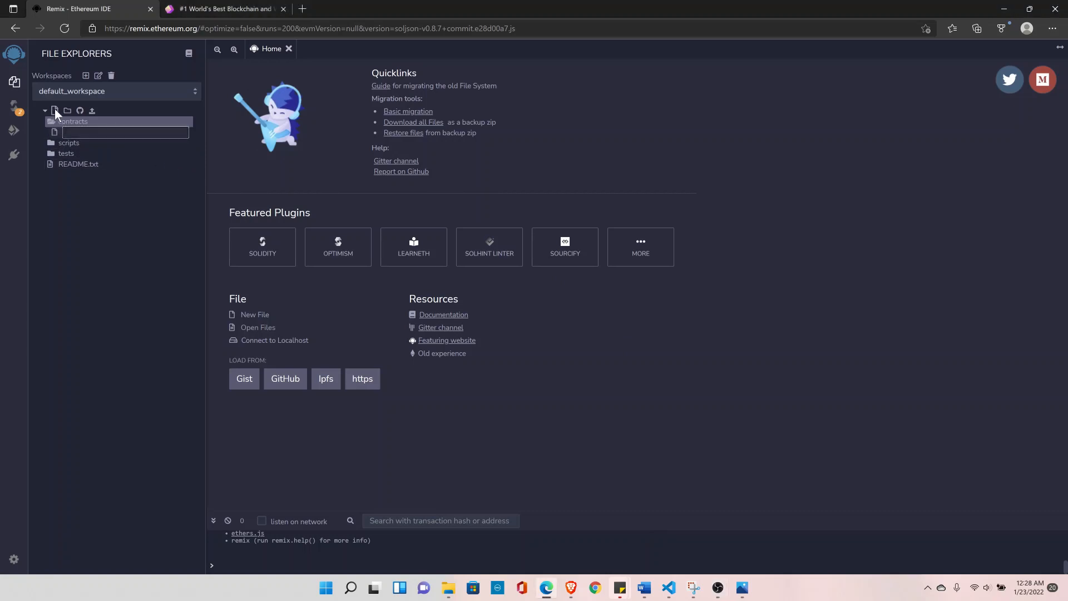
pyautogui.write('codie')
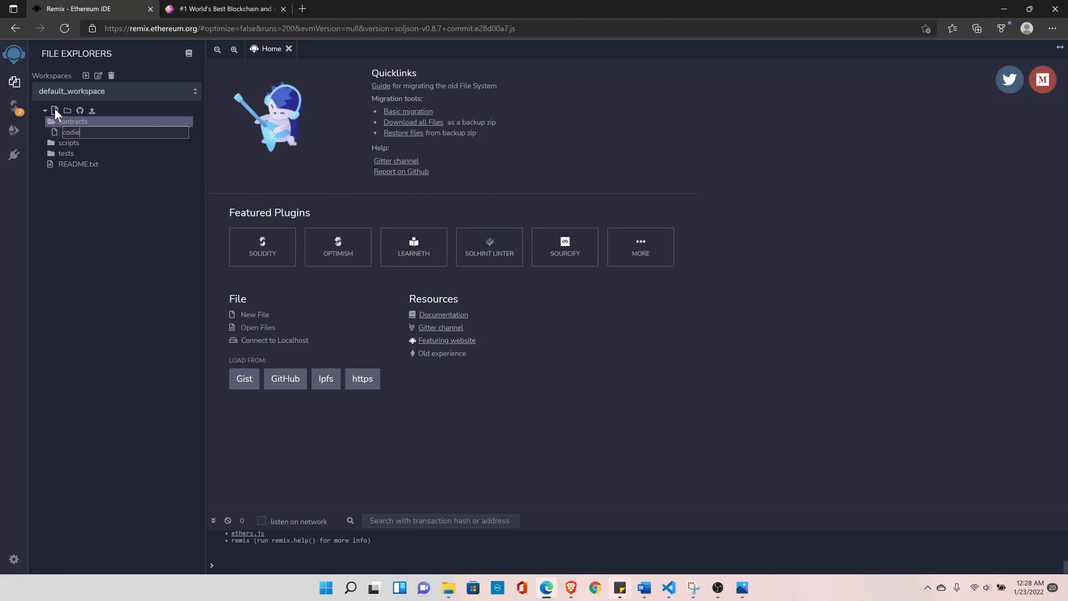
pyautogui.write('sAlert.sol')
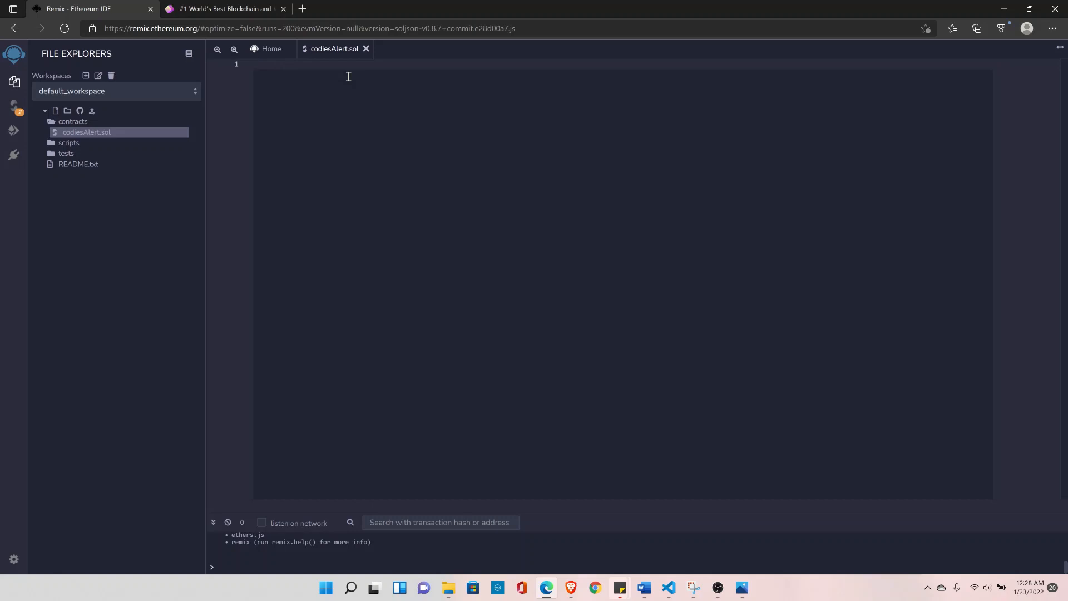
# - Write the // SPDX-License-Identifier: comment on line 1 of codiesAlert.sol
pyautogui.write('//')
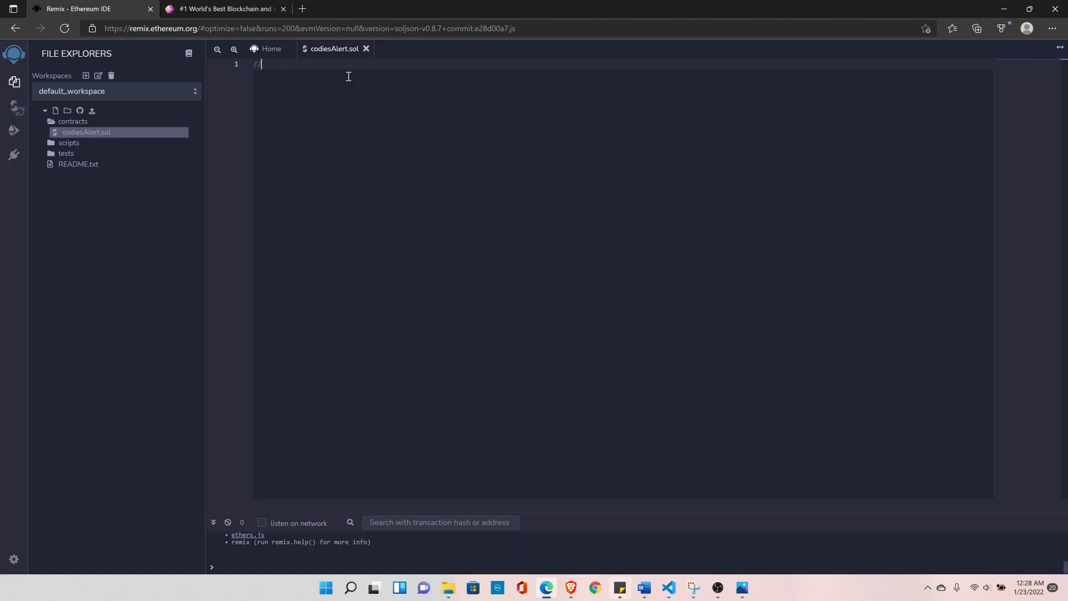
pyautogui.write('SPDX-Lic')
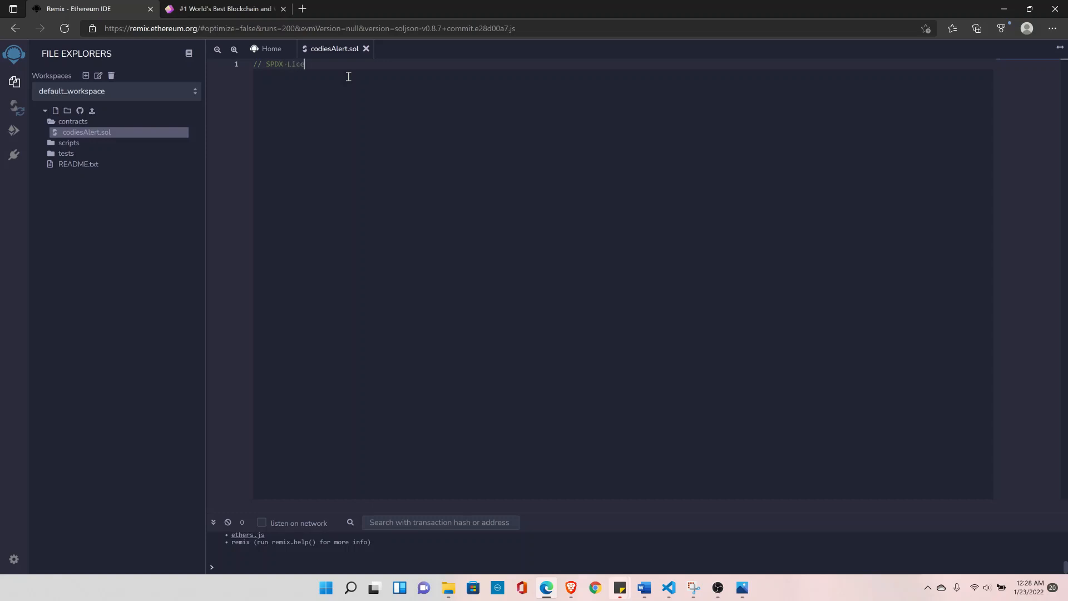
pyautogui.write('ense-1')
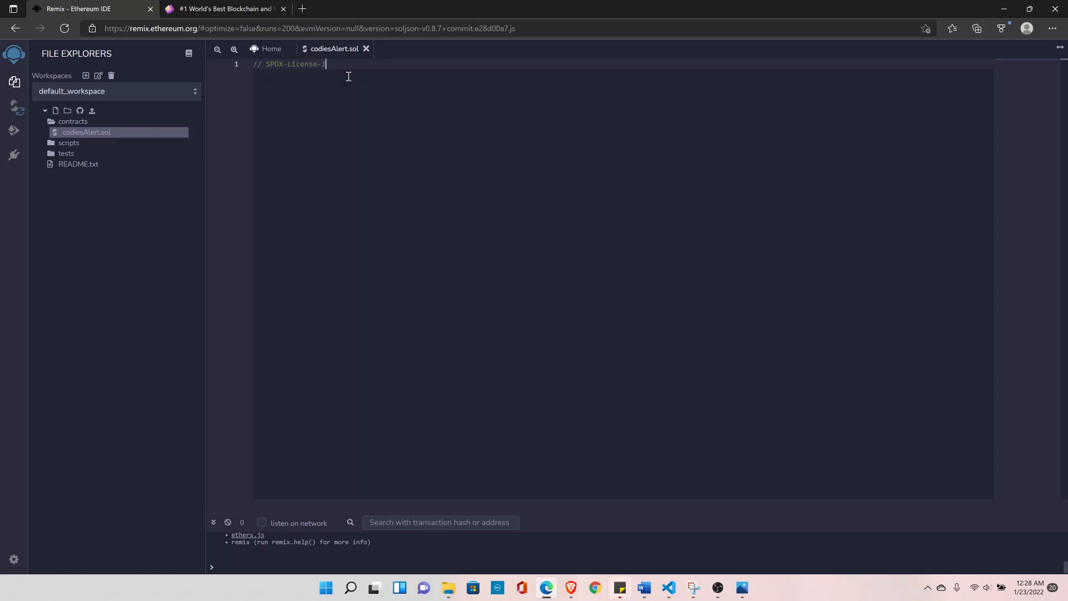
pyautogui.write('dentifie')
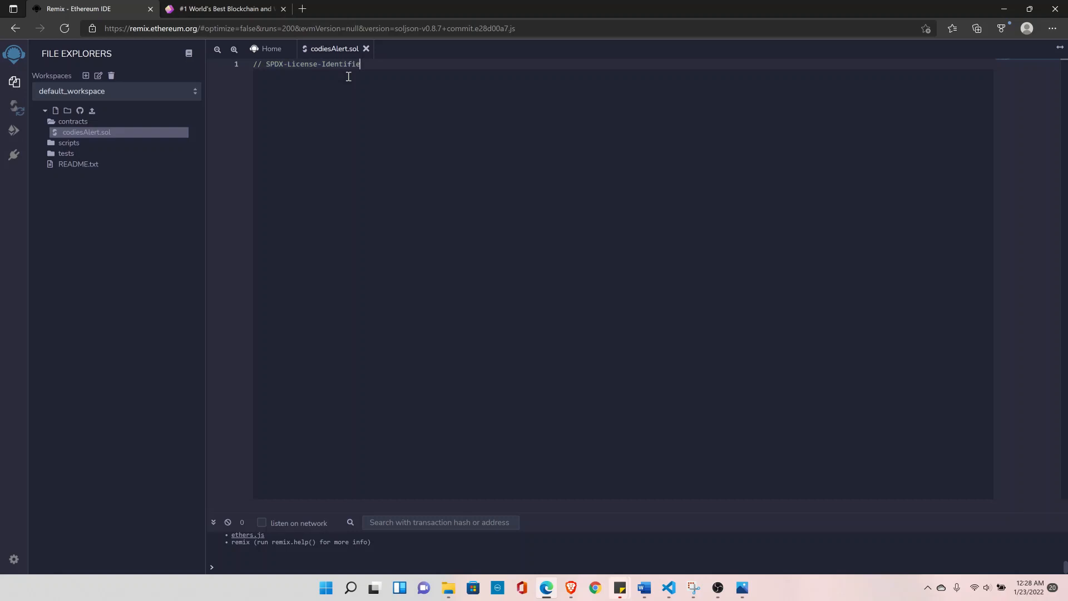
pyautogui.write('r:')
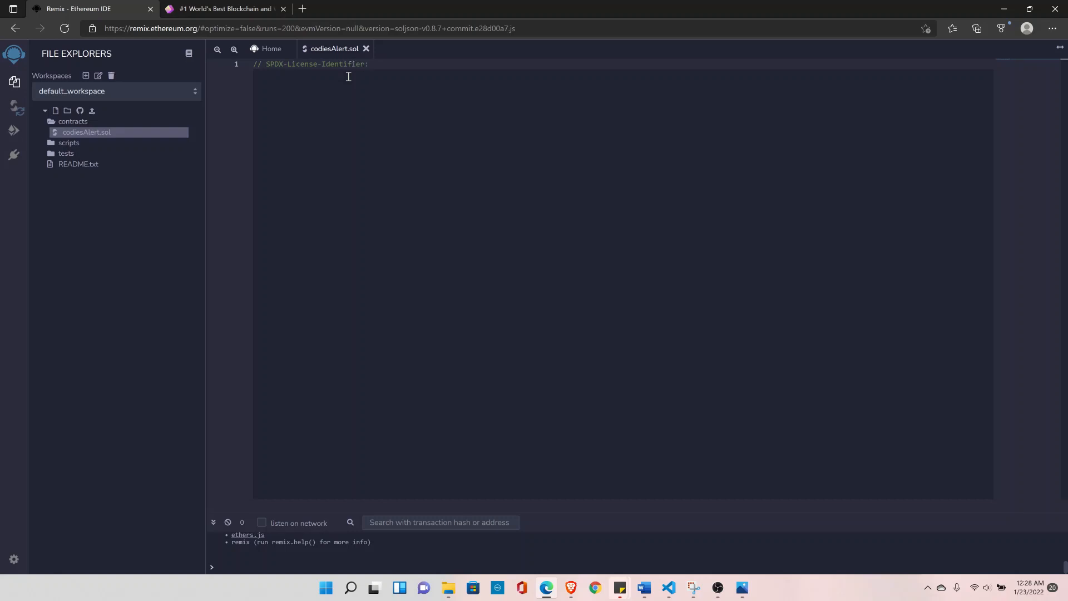
pyautogui.write('MIT')
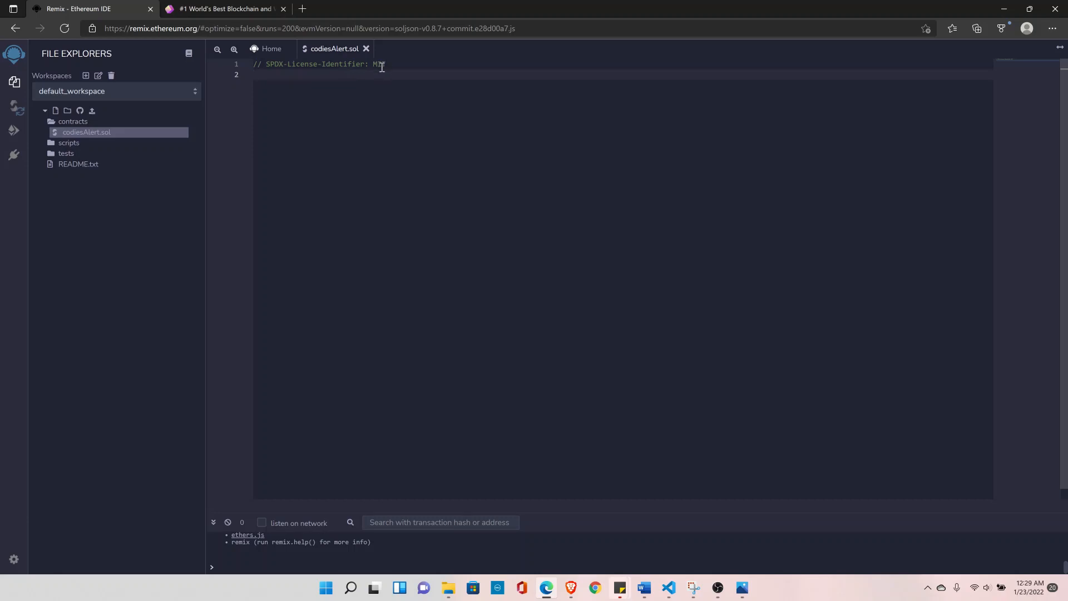
# - Replace the license name, trying UNLICENSED, and settle on MIT
pyautogui.doubleClick(379, 64)
pyautogui.write('UN')
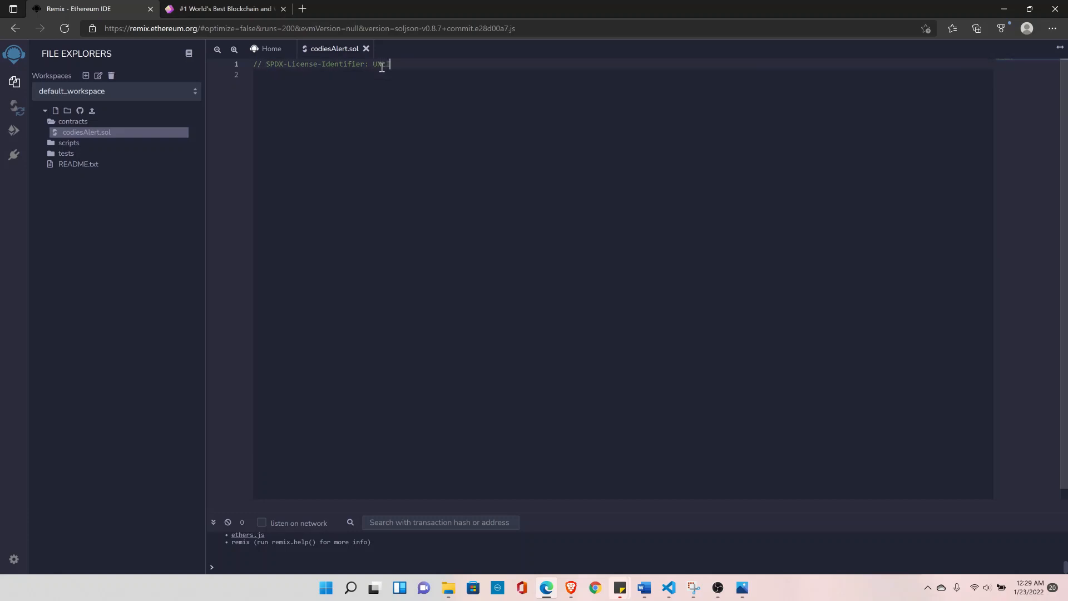
pyautogui.write('LICENSED')
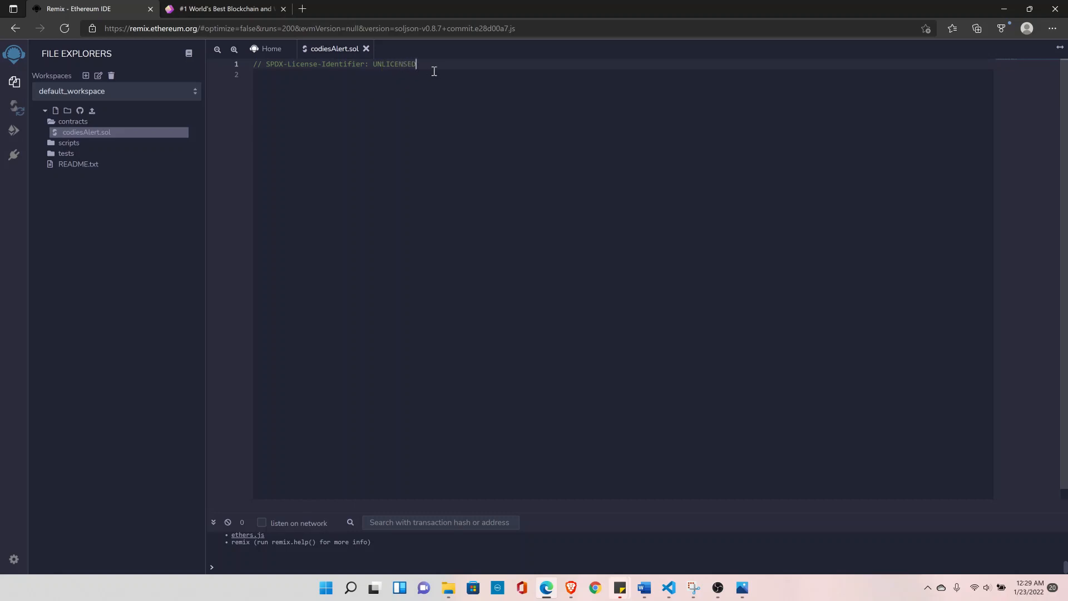
pyautogui.doubleClick(395, 64)
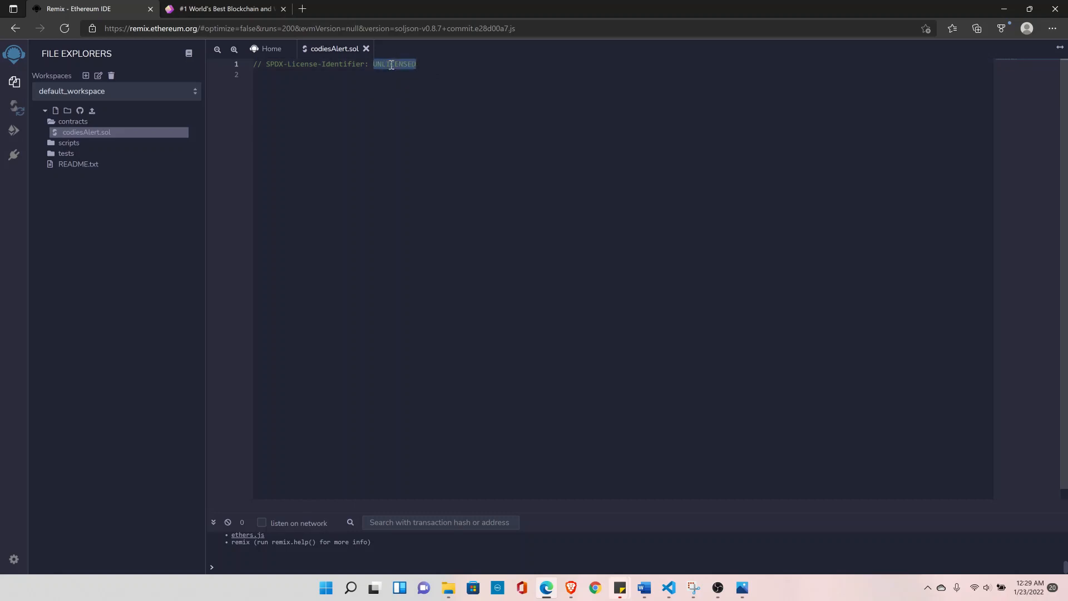
pyautogui.write('MIT')
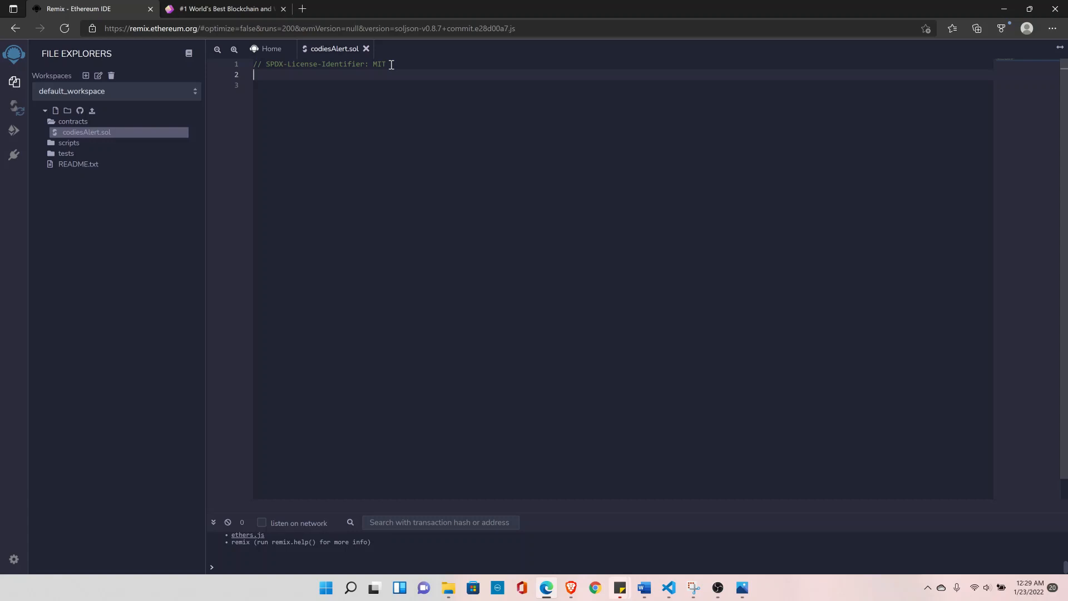
# - Add pragma solidity ^0.8.0; on line 2, correcting a stray zero in the version
pyautogui.write('pr')
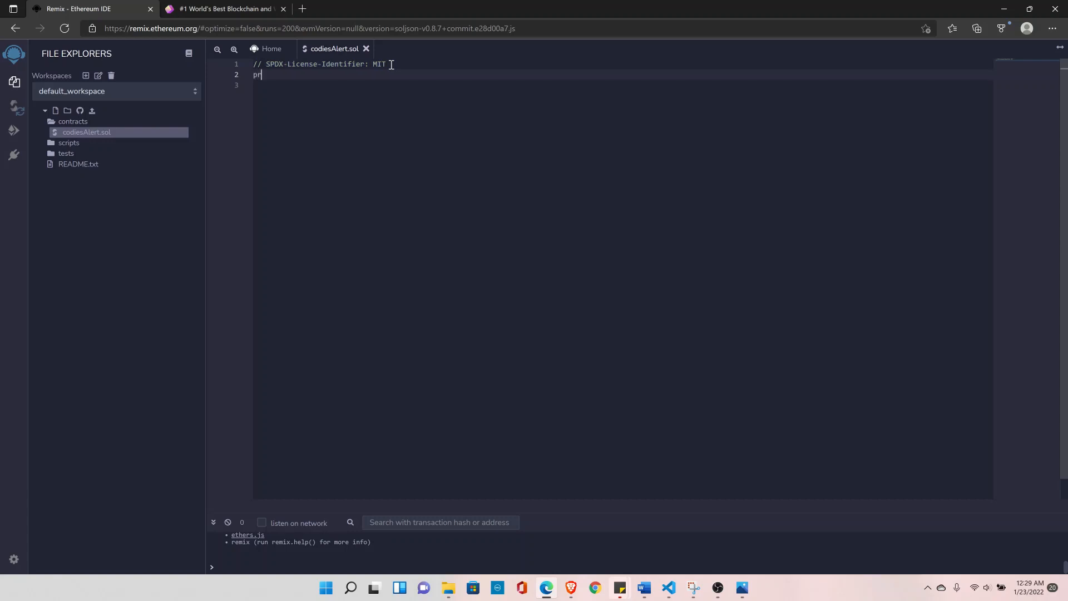
pyautogui.write('a')
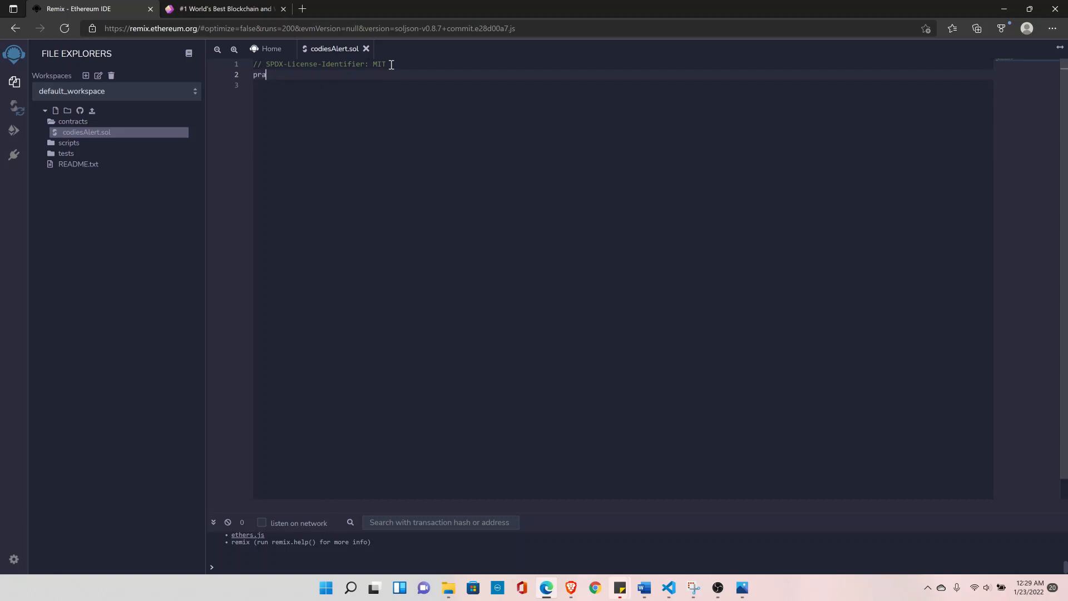
pyautogui.write('gma soli')
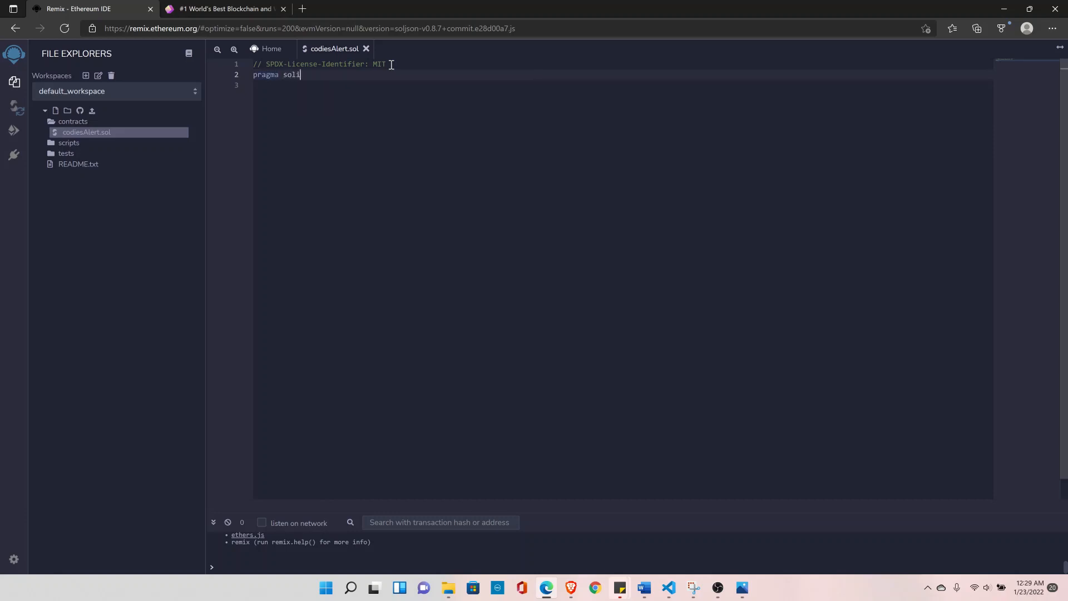
pyautogui.write('dity')
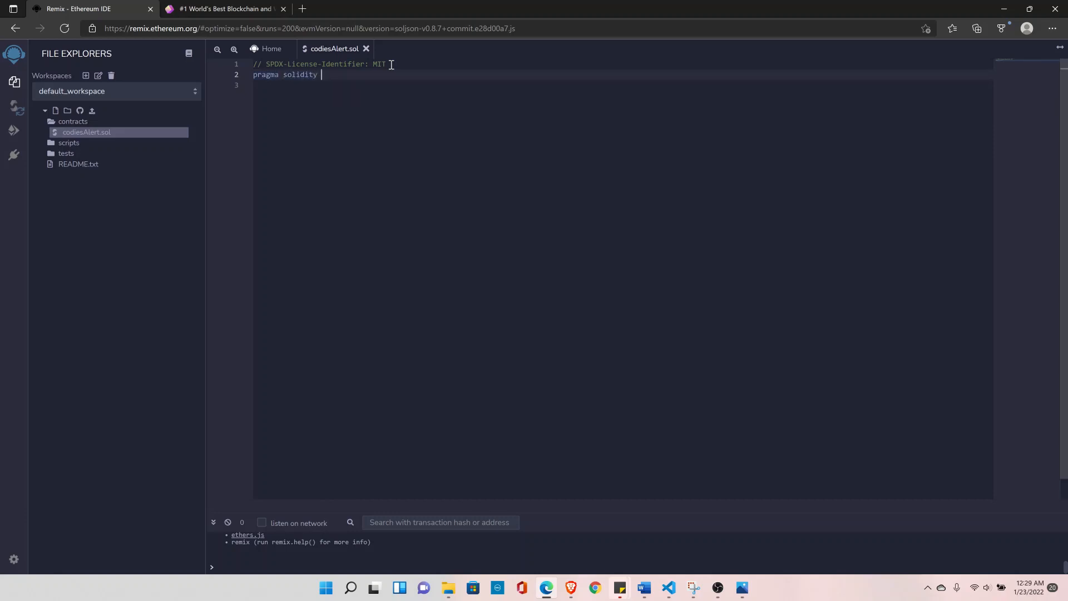
pyautogui.write('^')
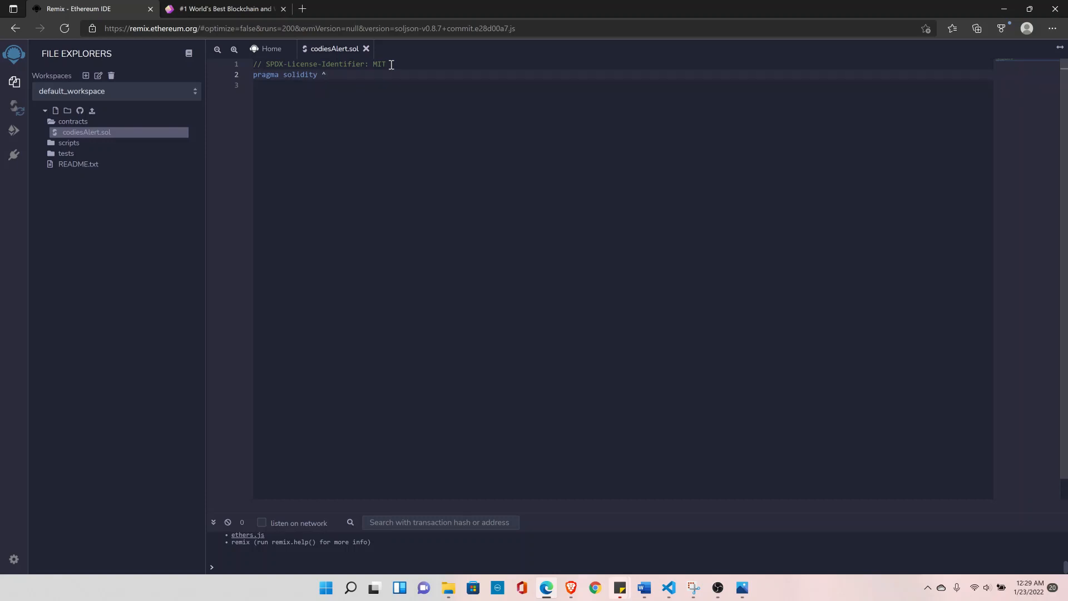
pyautogui.write('0.80.')
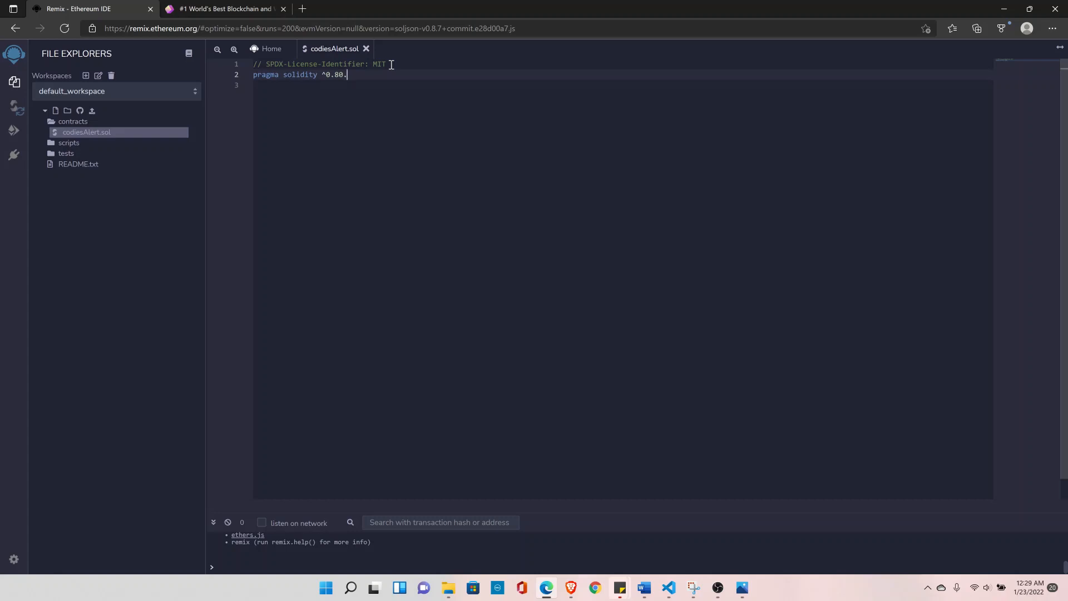
pyautogui.press('Backspace')
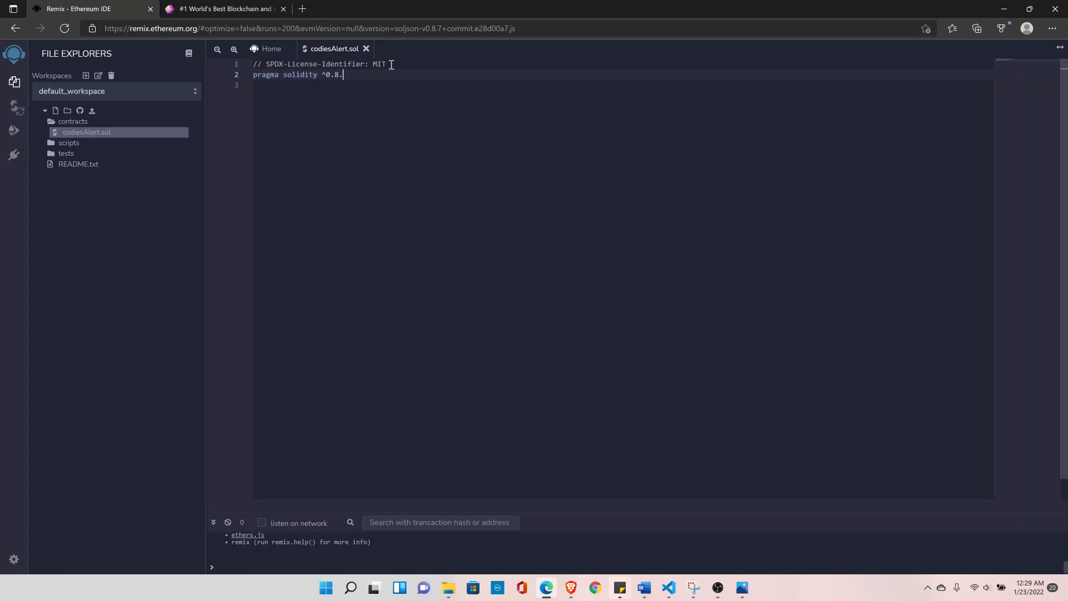
pyautogui.write('0;')
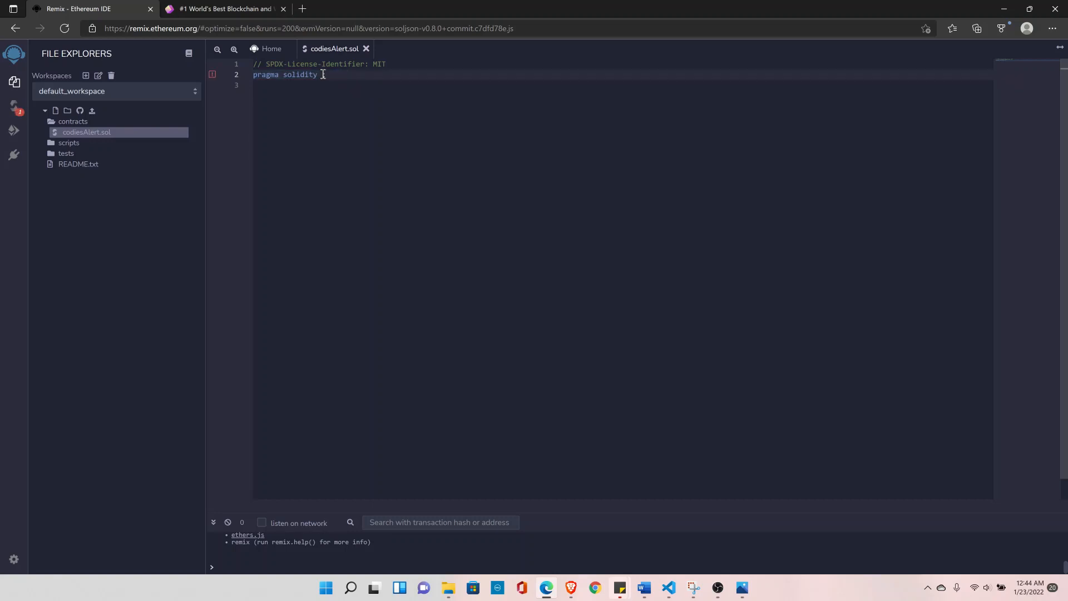
# - Try a >=0.4.0 version range in the pragma, then view the deployed CodiesAlert contract on the JavaScript VM
pyautogui.write('^=;')
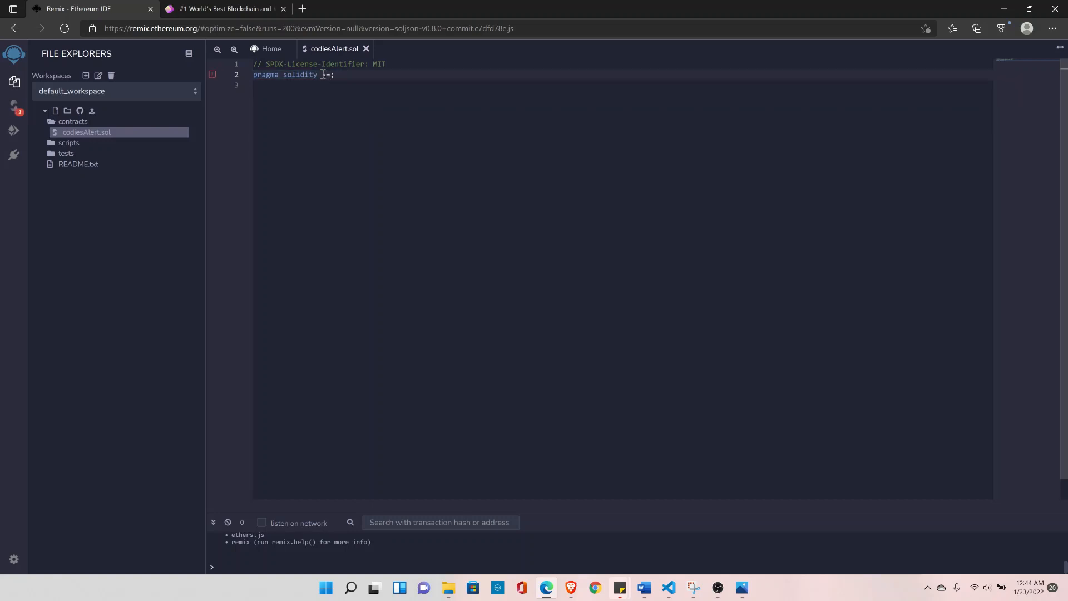
pyautogui.write('0.4.')
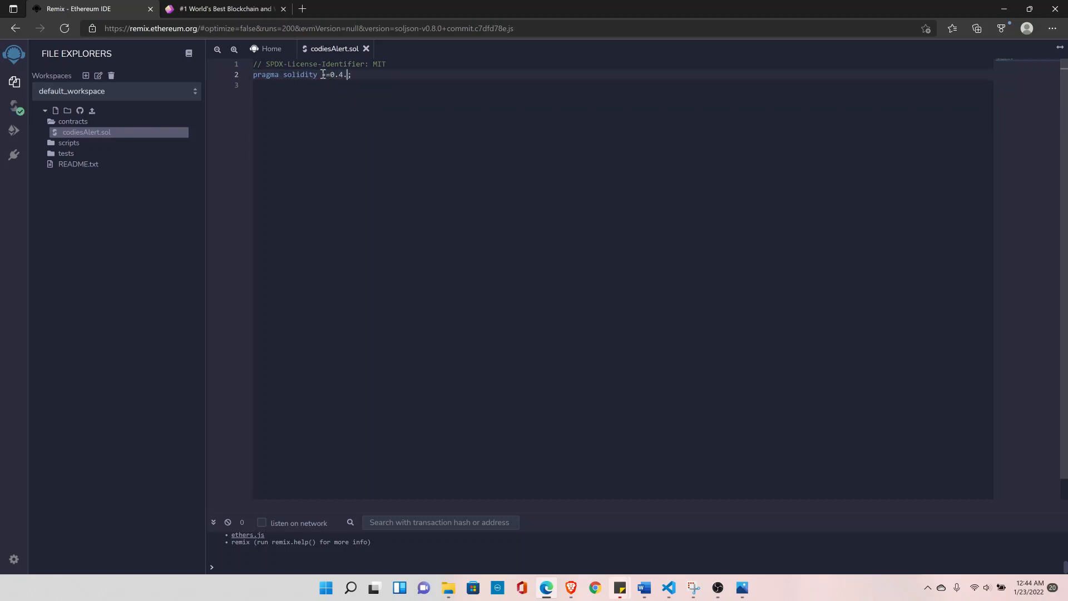
pyautogui.write('0 > 0.8.0')
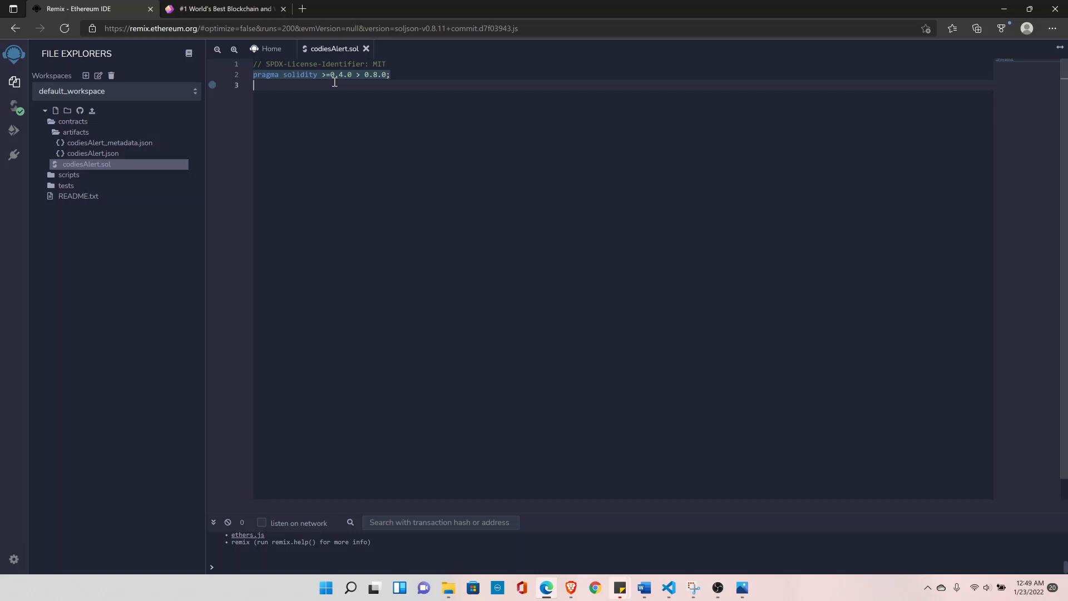
pyautogui.click(13, 131)
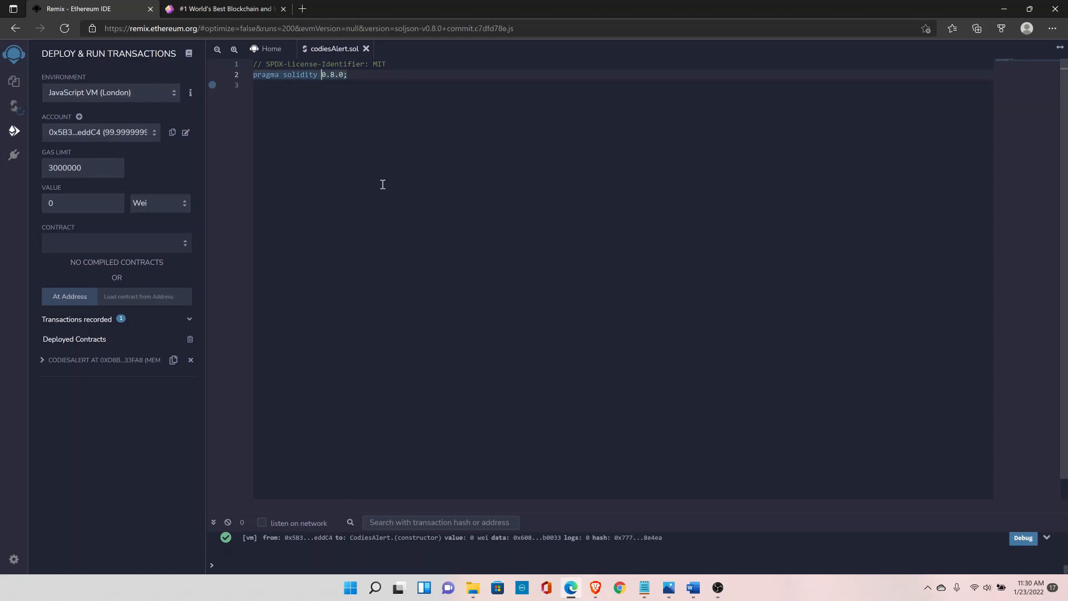
# - Declare an empty contract CodiesAlert { } block below the pragma line
pyautogui.click(14, 82)
pyautogui.write('^')
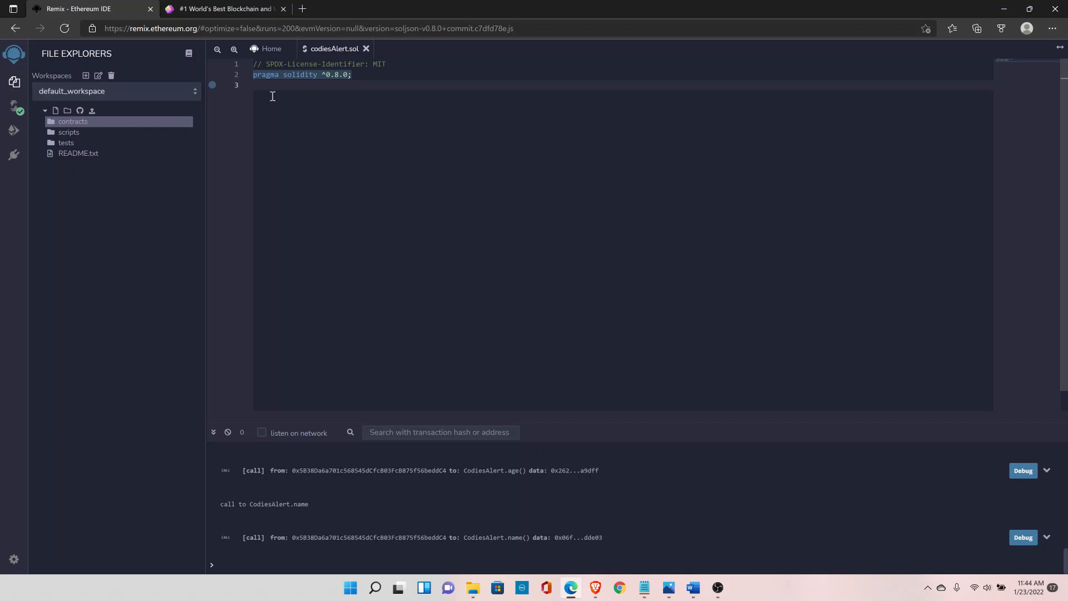
pyautogui.write('contr')
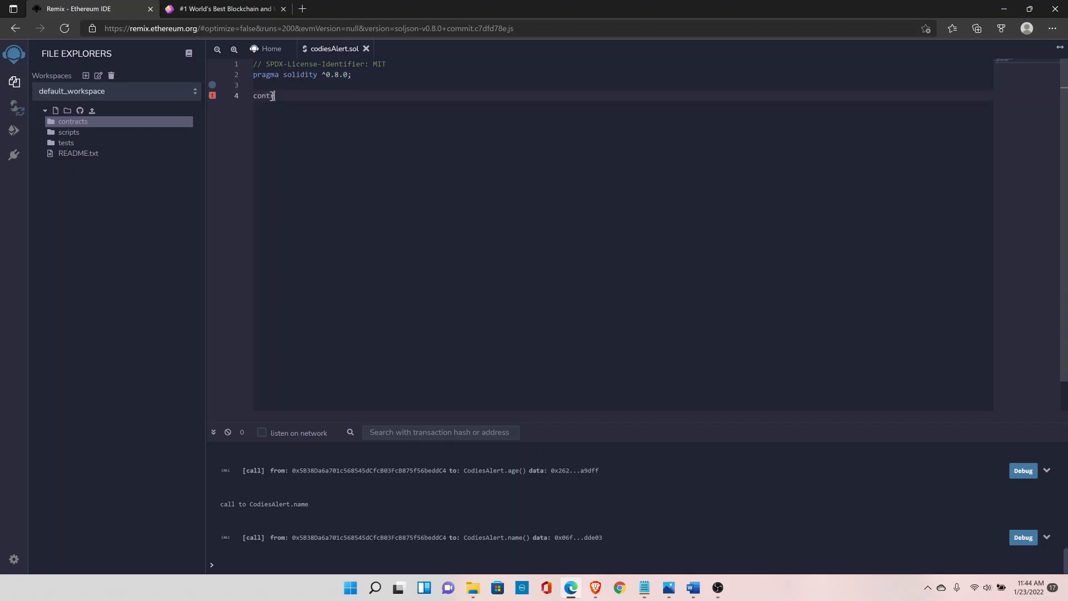
pyautogui.write('ract')
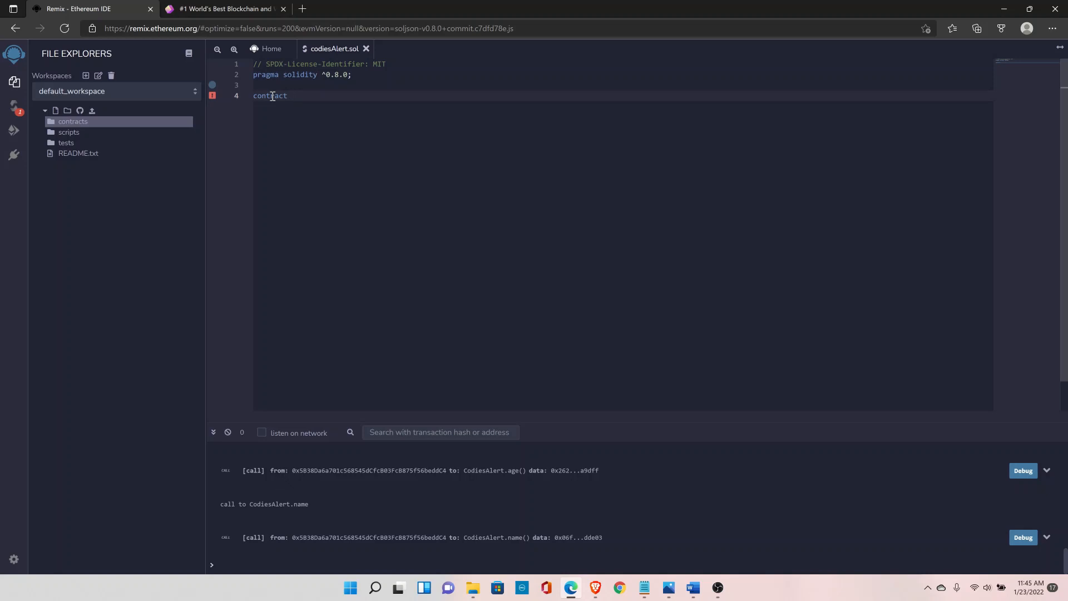
pyautogui.write('Codies')
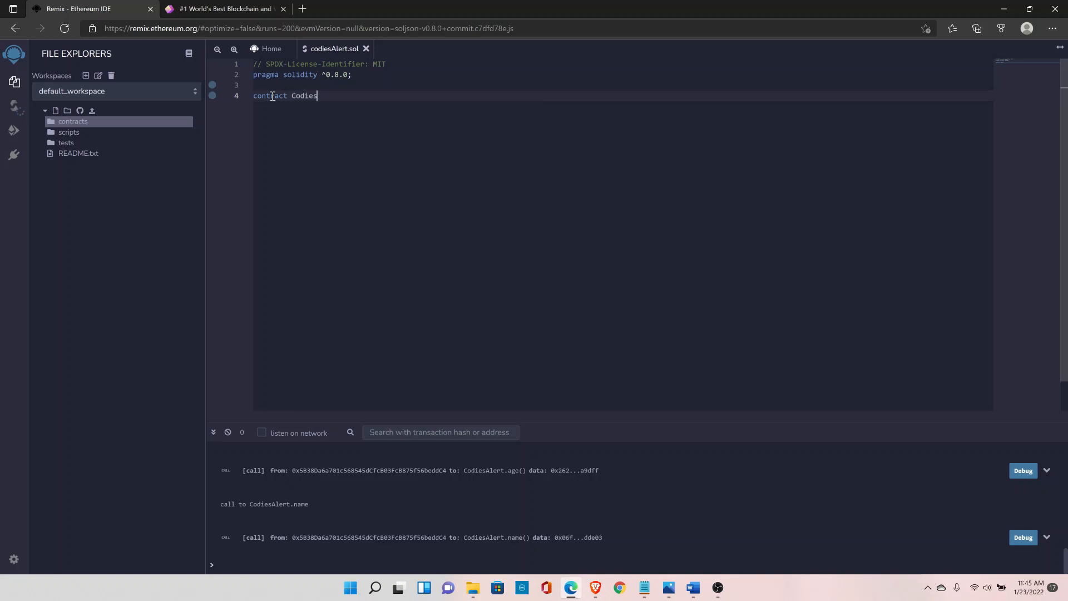
pyautogui.write('Alert')
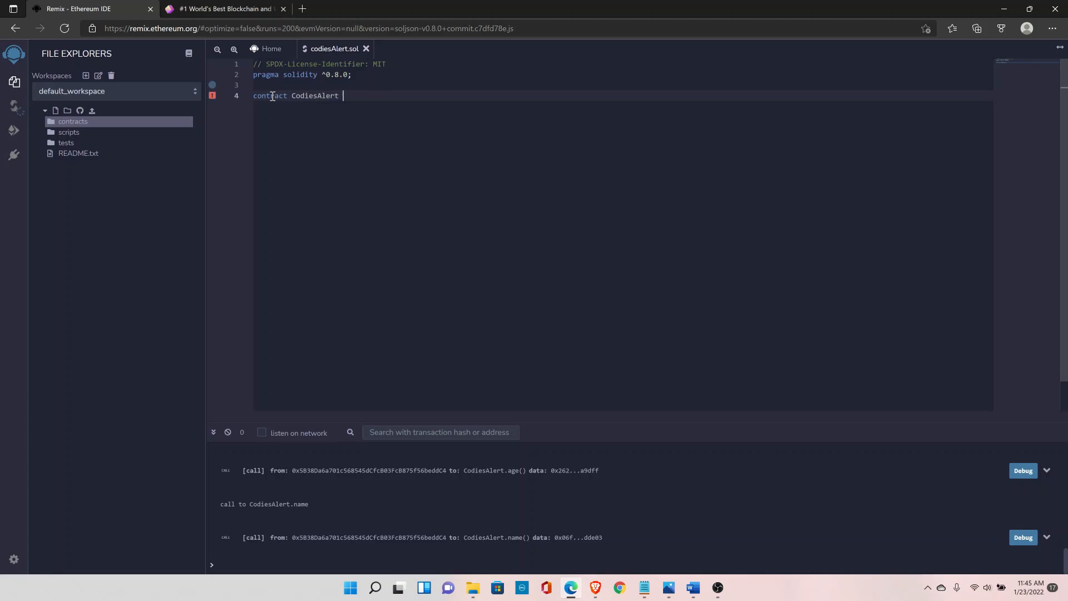
pyautogui.write('{')
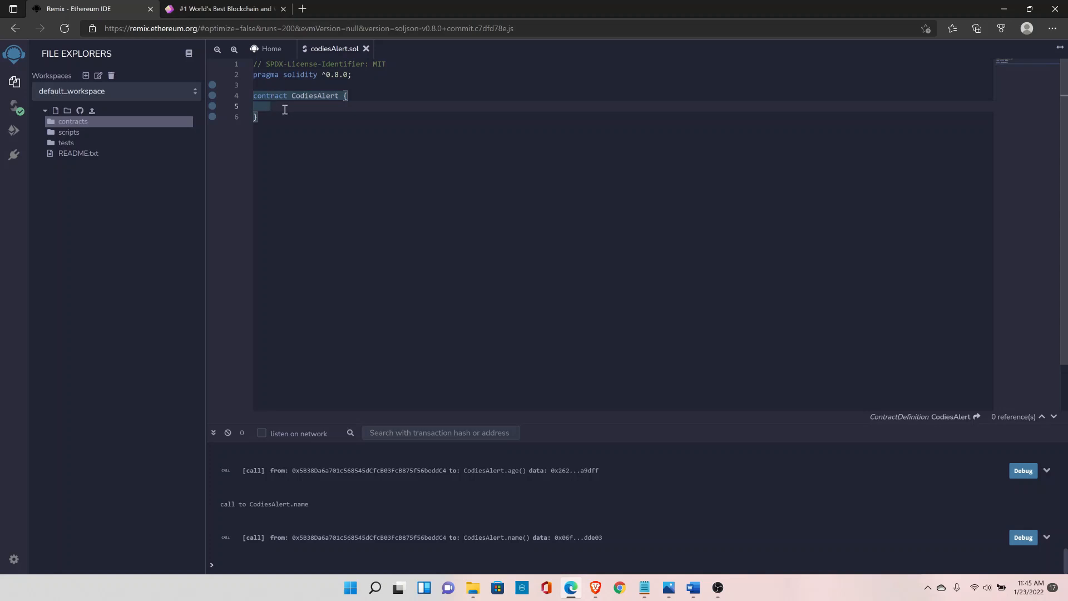
# - Show the Solidity compiler panel with auto compile on for codiesAlert.sol
pyautogui.click(13, 107)
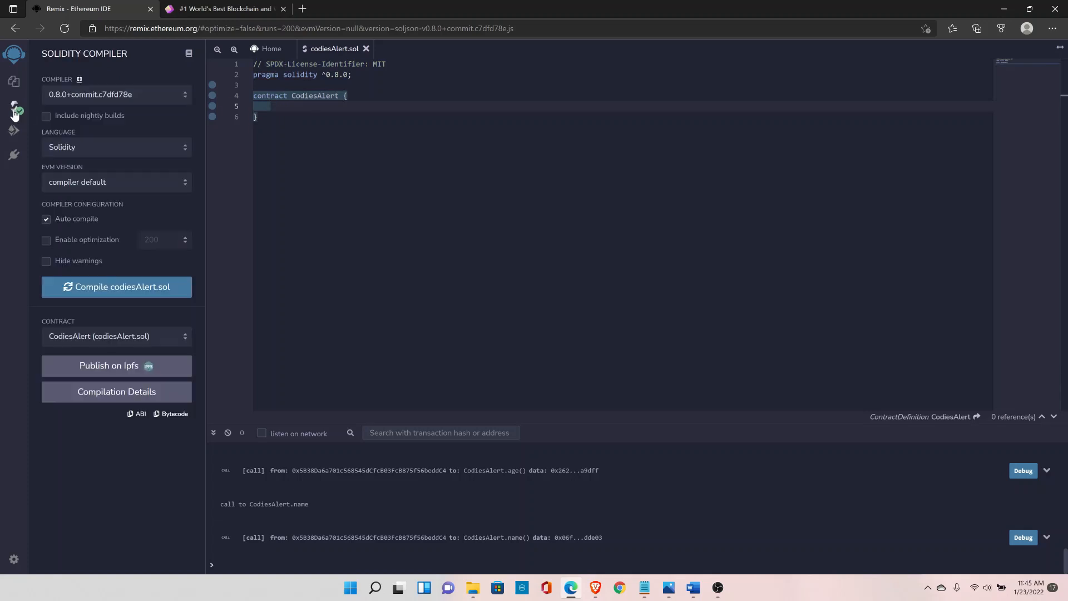
pyautogui.moveTo(13, 108)
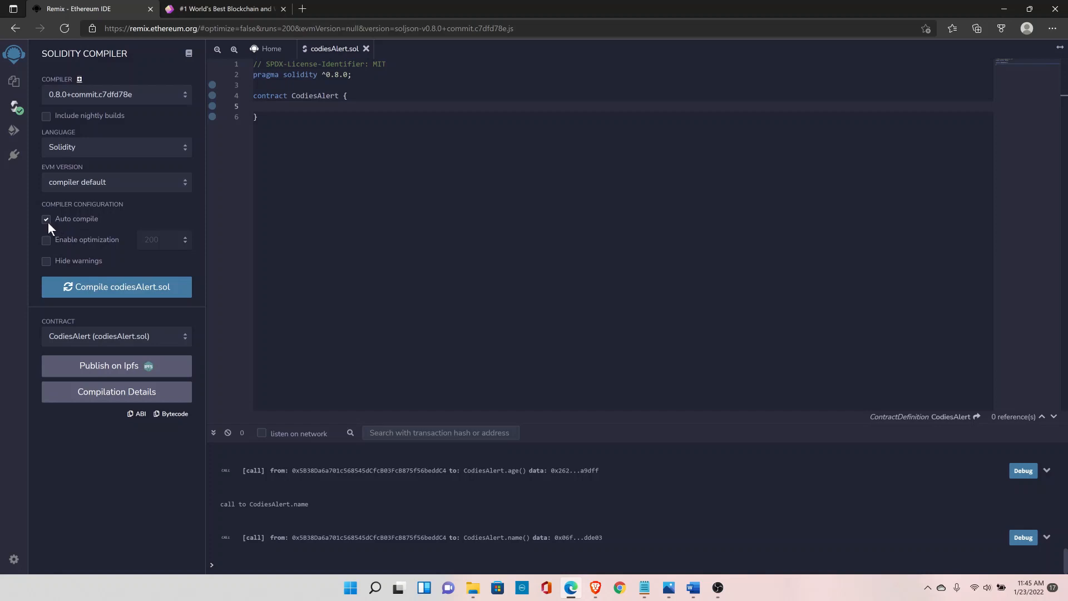
pyautogui.moveTo(93, 226)
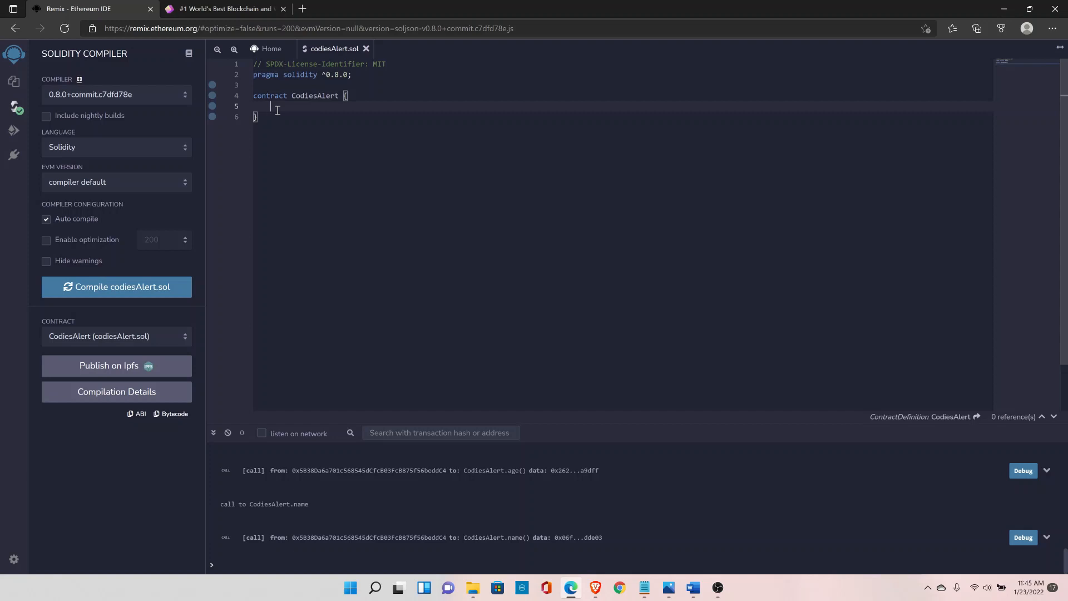
# - Declare string name; and uint age; state variables inside the CodiesAlert contract
pyautogui.write('string na')
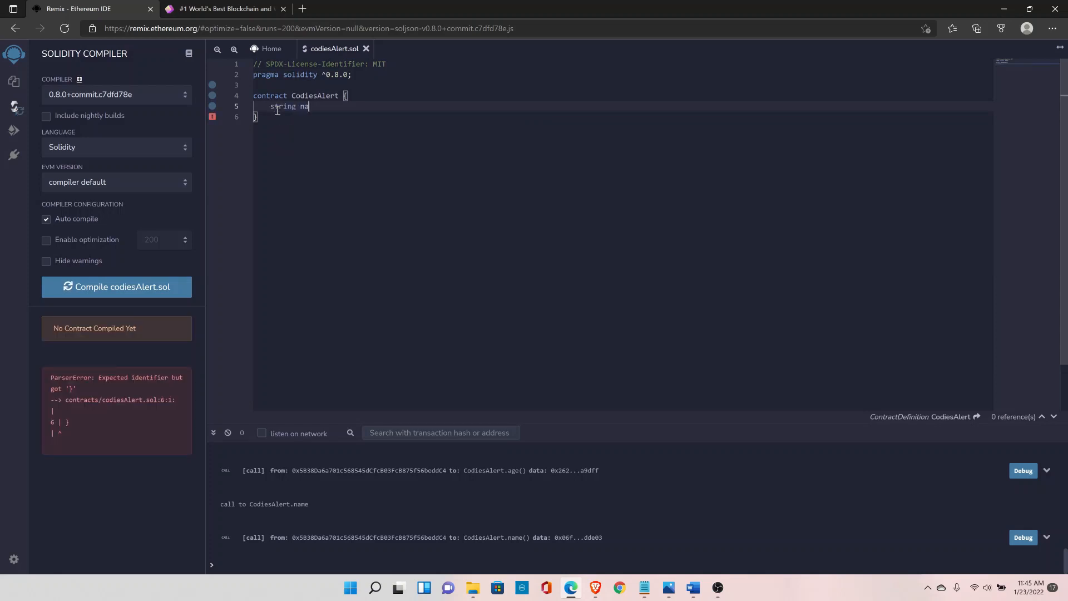
pyautogui.write('me;')
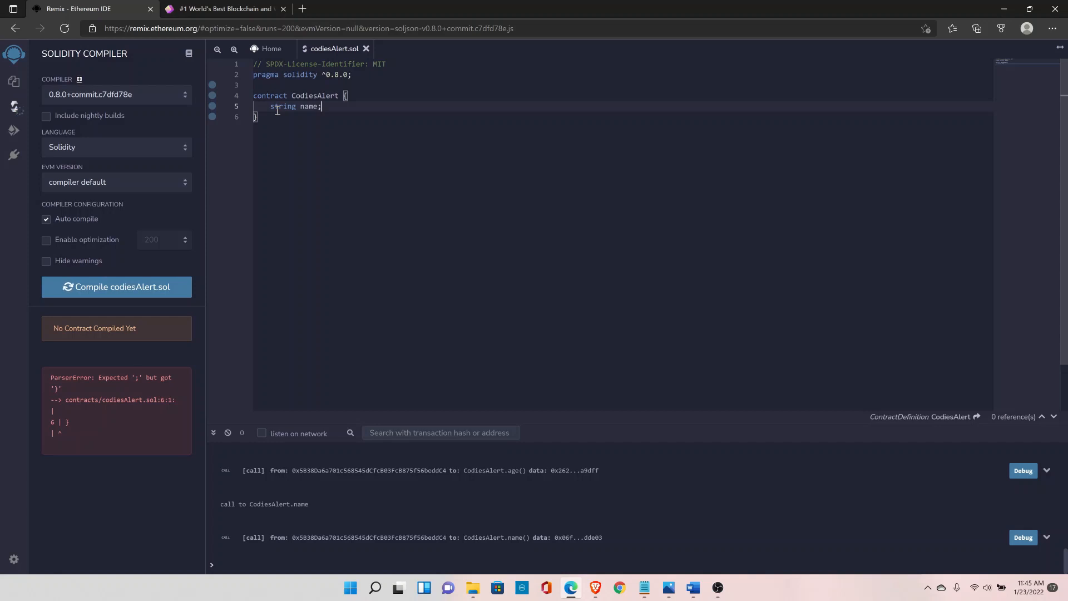
pyautogui.press('Enter')
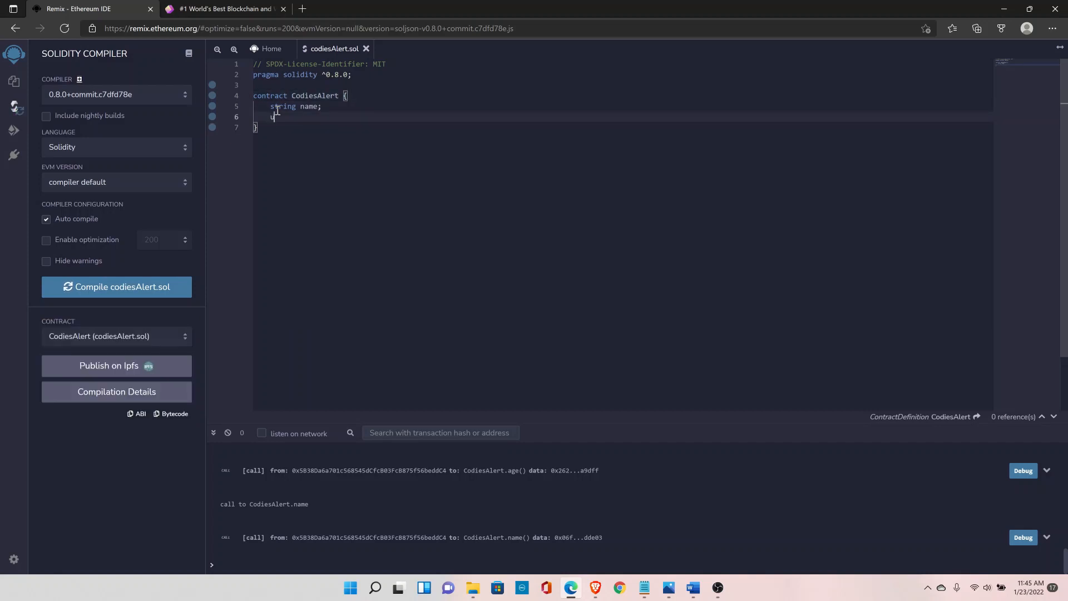
pyautogui.write('uint age')
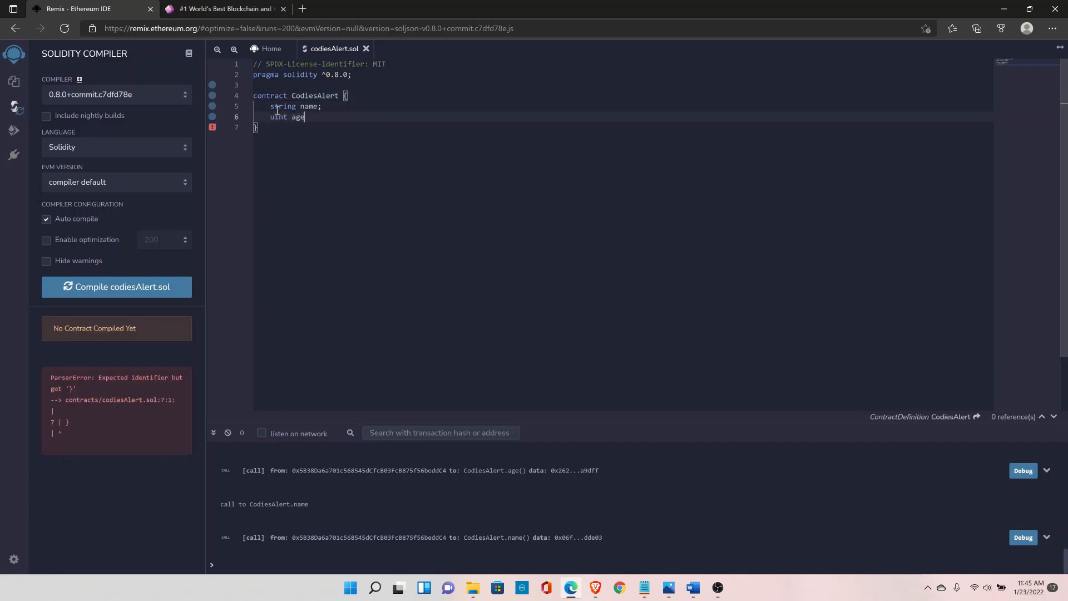
pyautogui.write(';')
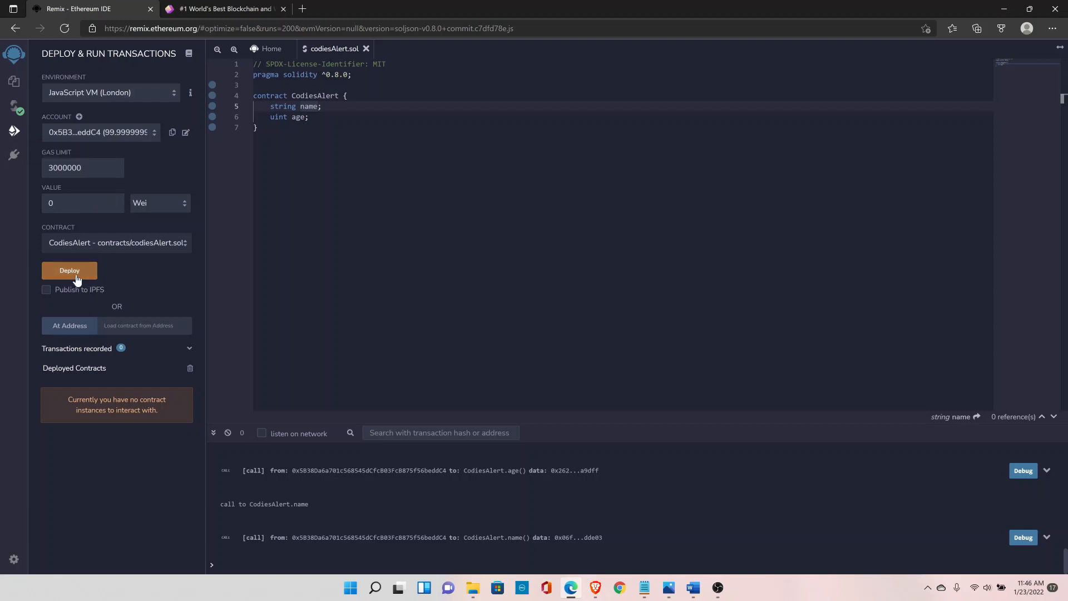
# - Deploy CodiesAlert and inspect the deployed instance under Deployed Contracts
pyautogui.click(69, 271)
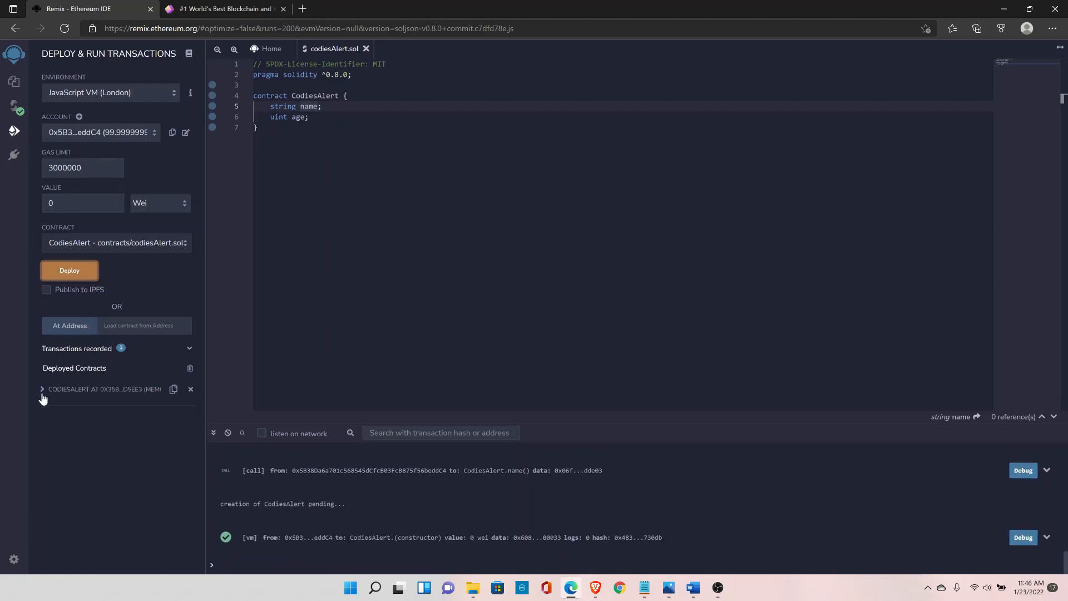
pyautogui.click(42, 389)
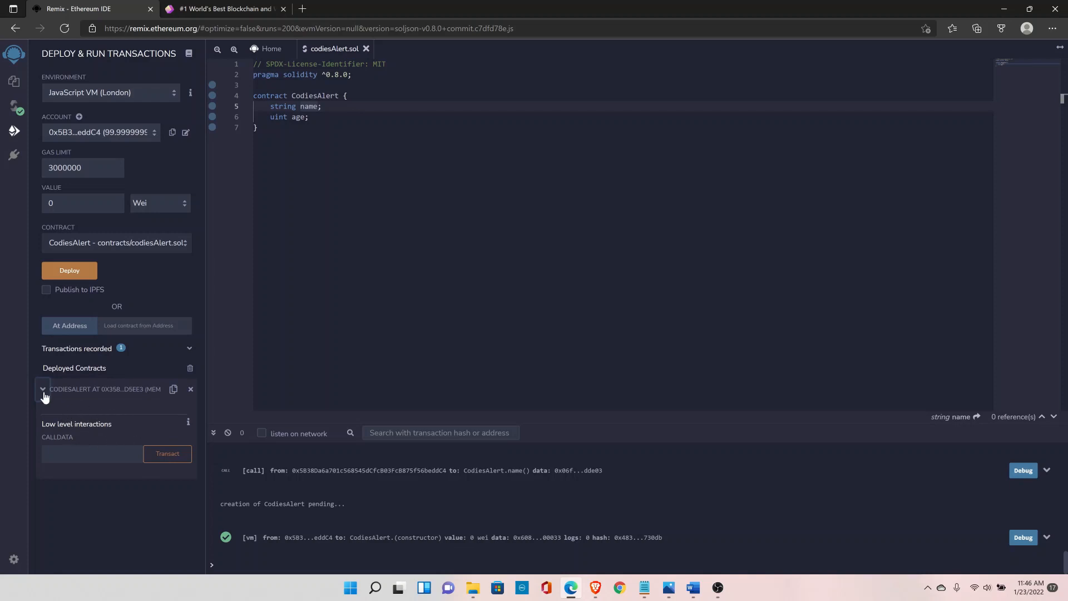
pyautogui.click(42, 389)
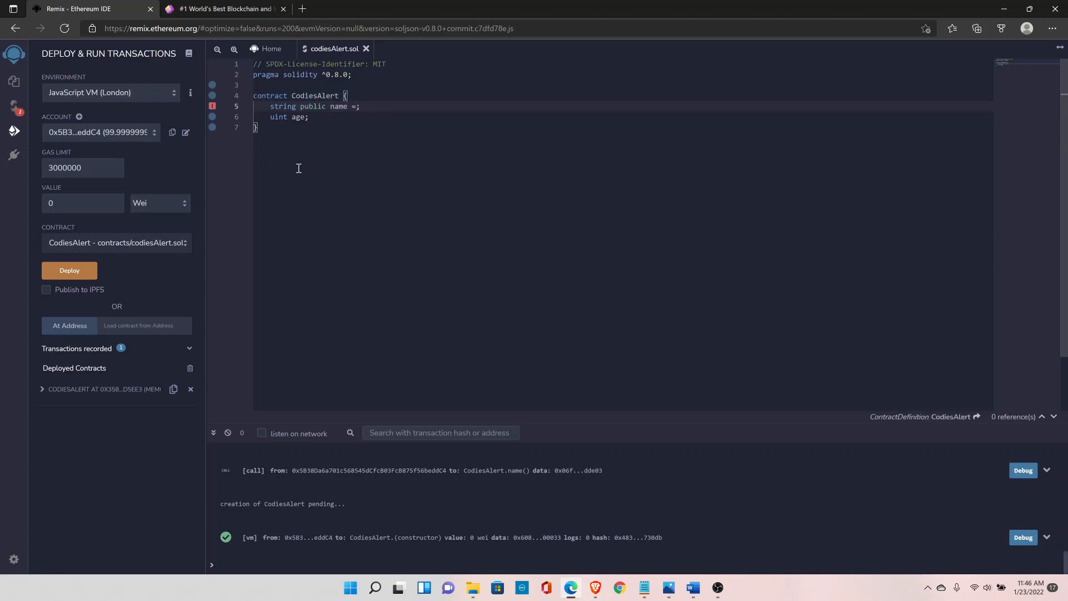
# - Initialise public name to "Anni" and age to 29 in the contract
pyautogui.write('"Ann"')
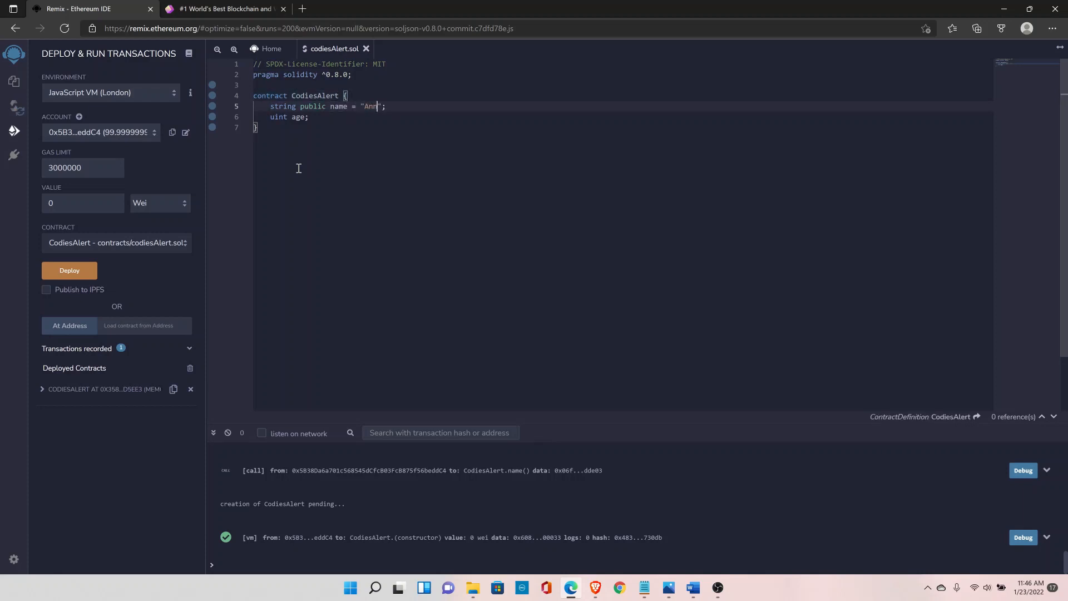
pyautogui.write('i')
pyautogui.click(622, 117)
pyautogui.write(' = ')
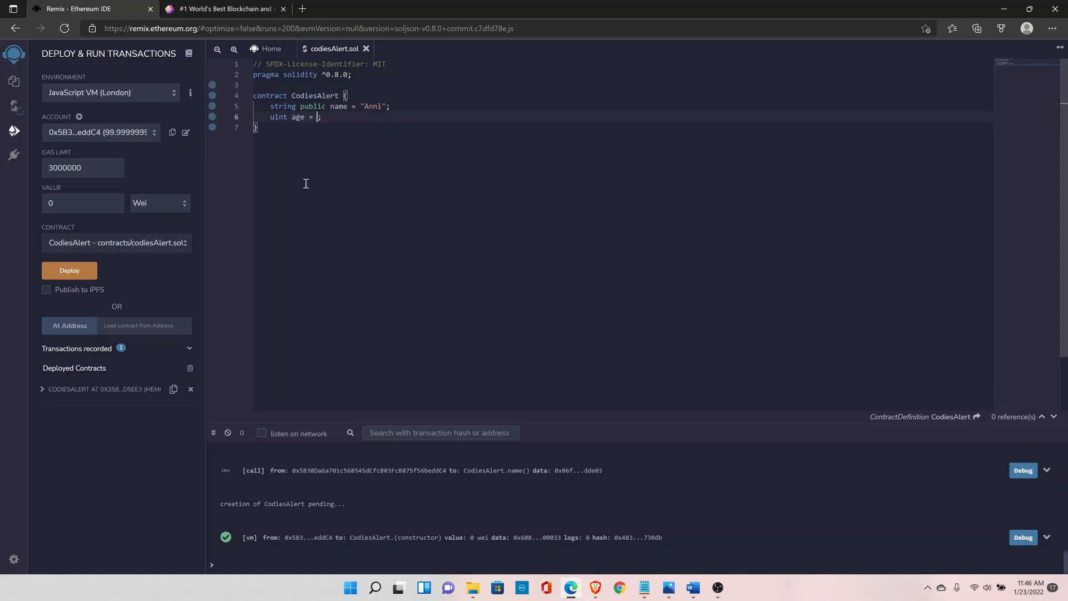
pyautogui.write('29')
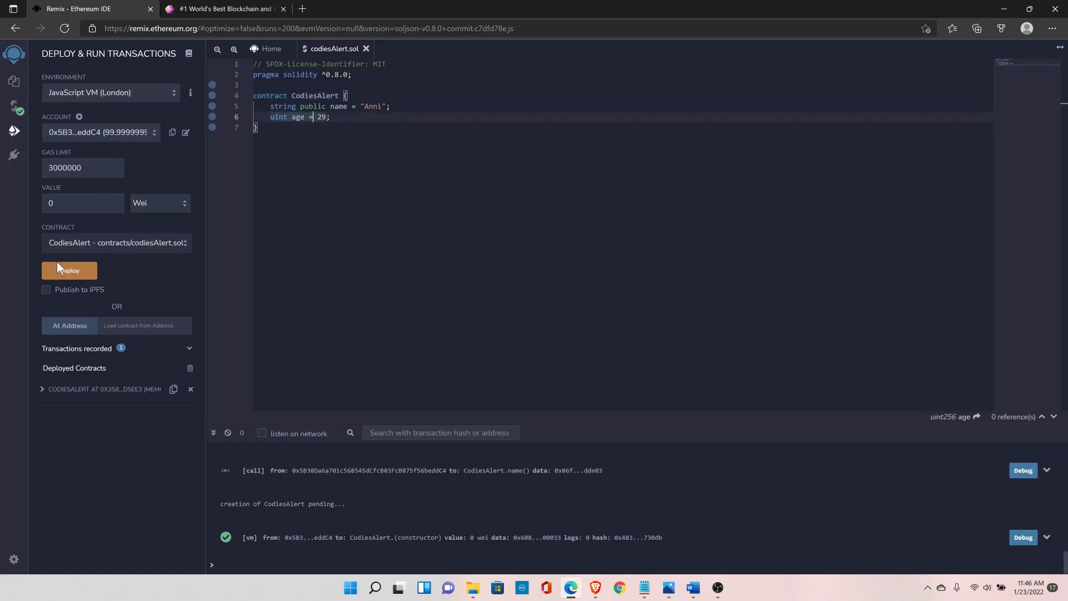
# - Deploy the updated CodiesAlert and call its name getter, returning "Anni"
pyautogui.click(69, 270)
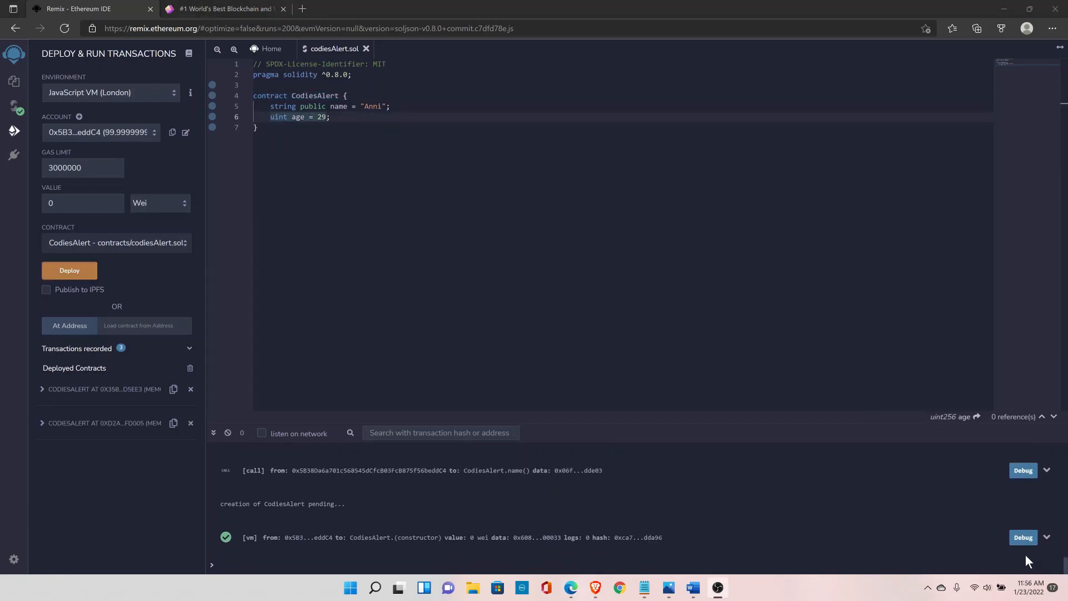
pyautogui.moveTo(37, 432)
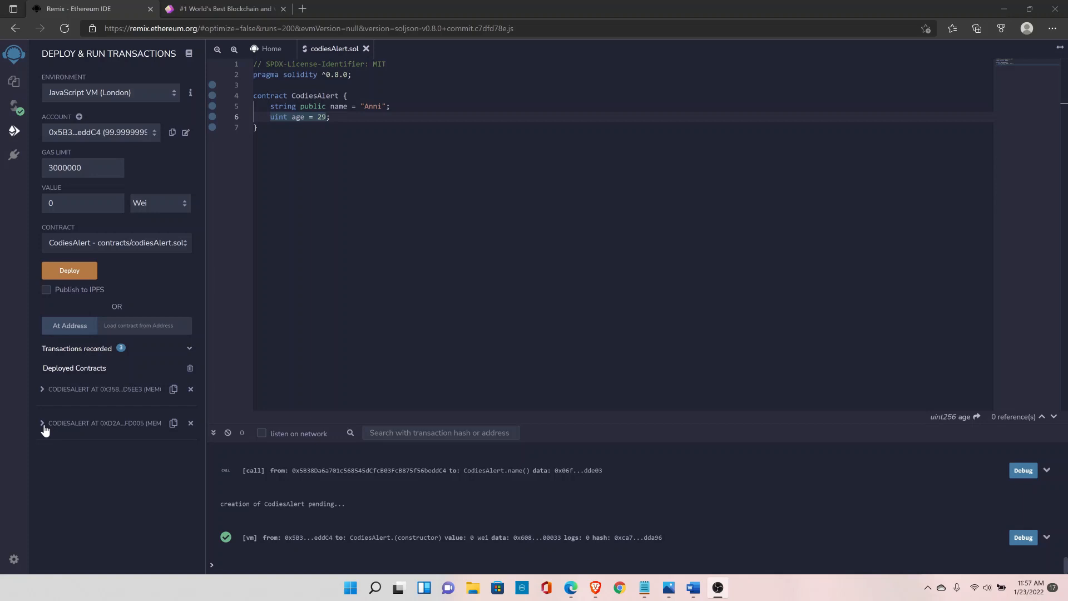
pyautogui.moveTo(62, 406)
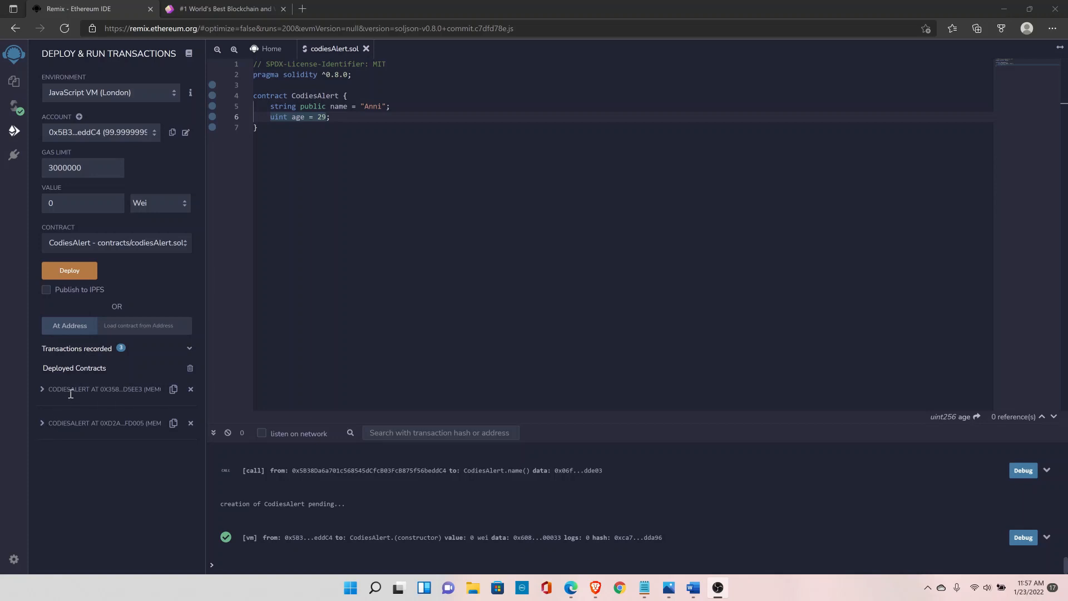
pyautogui.click(41, 422)
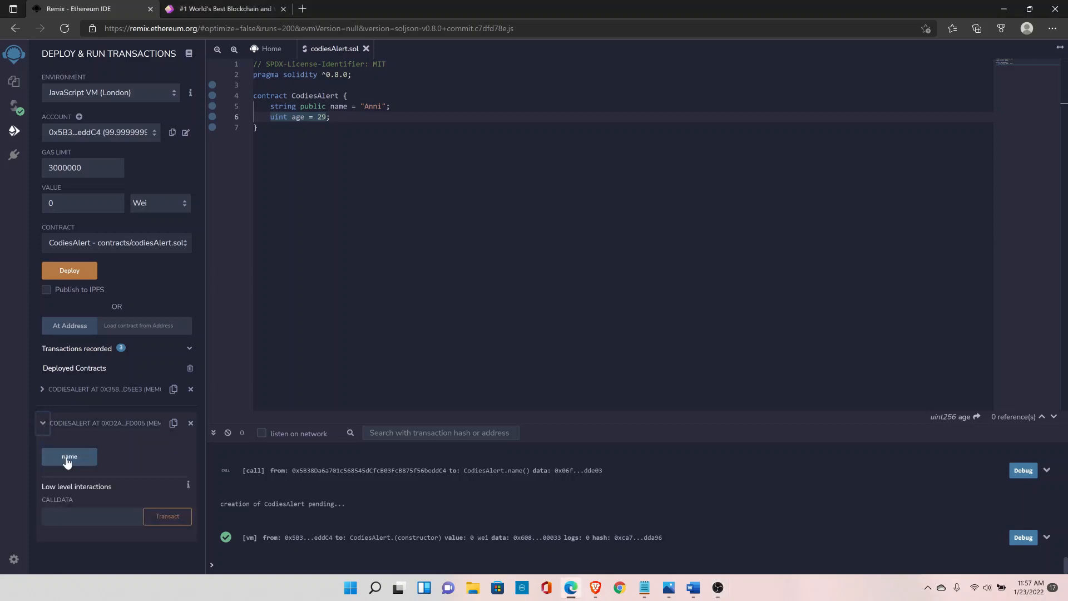
pyautogui.moveTo(123, 457)
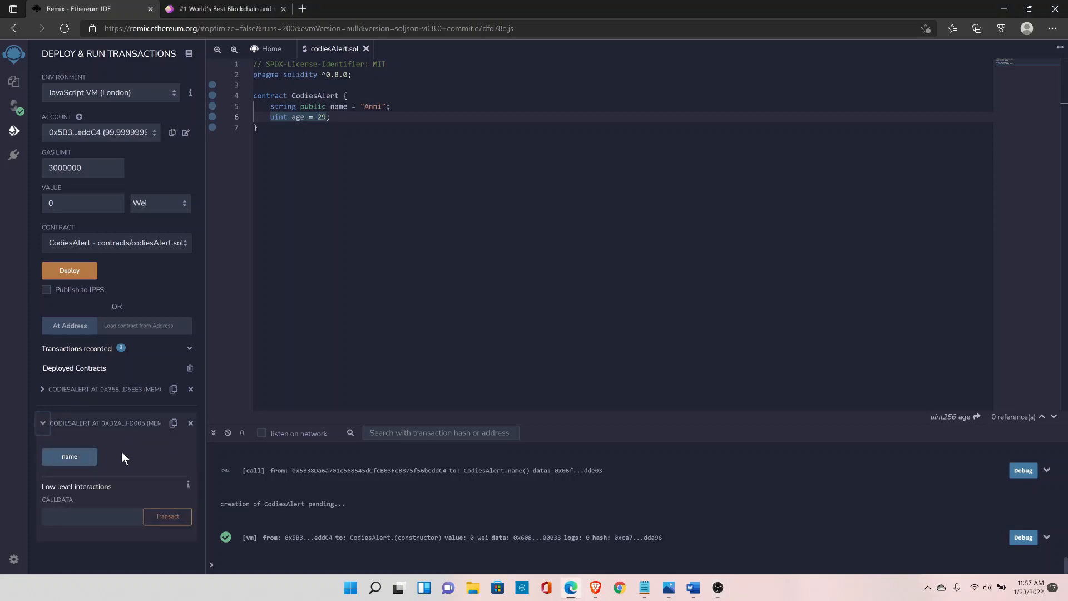
pyautogui.moveTo(69, 456)
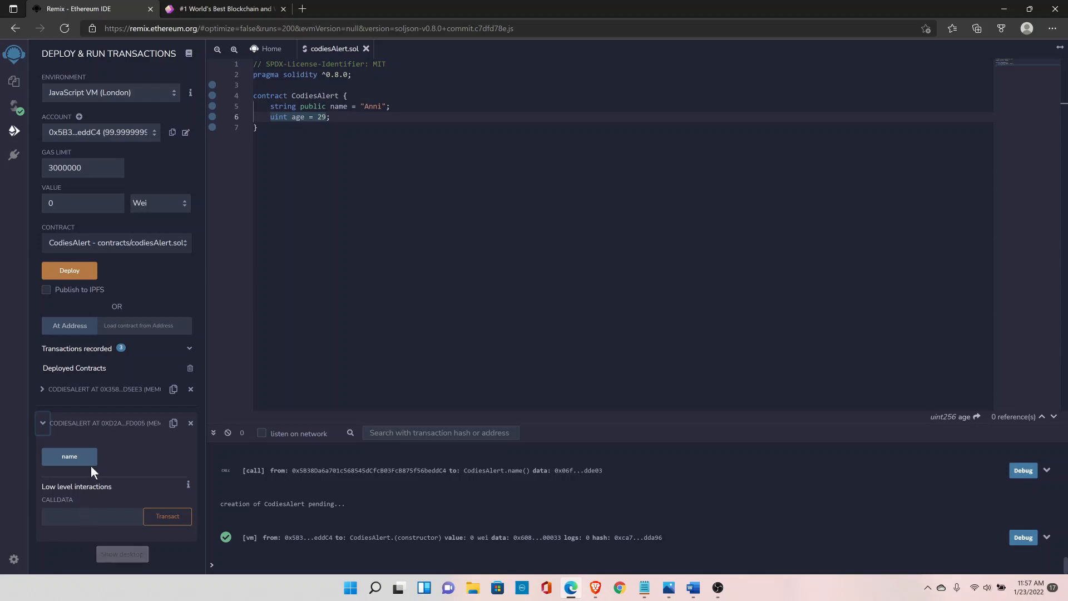
pyautogui.click(69, 456)
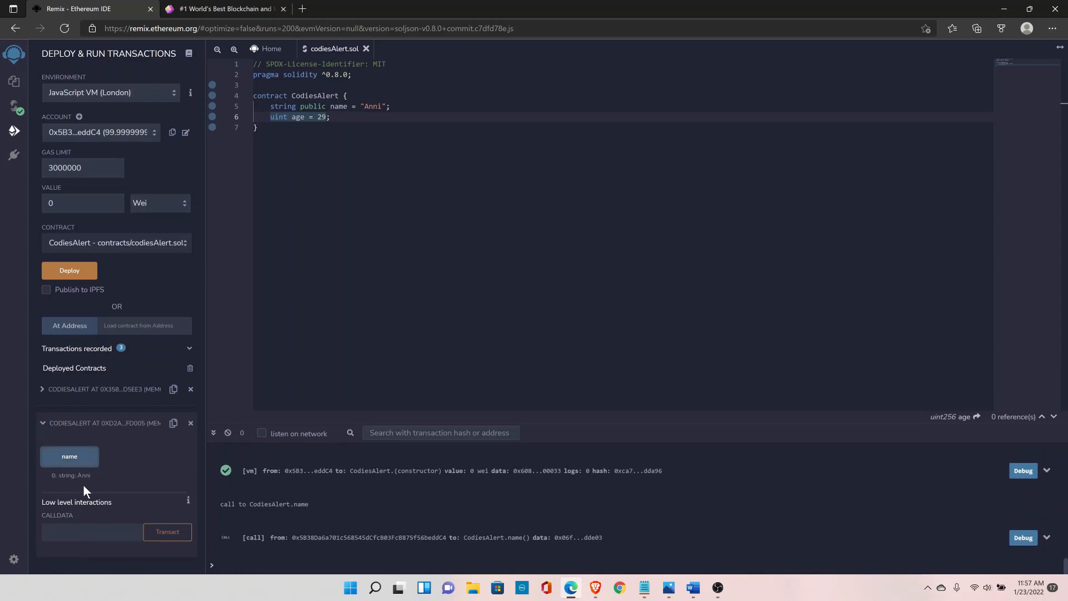
pyautogui.moveTo(295, 173)
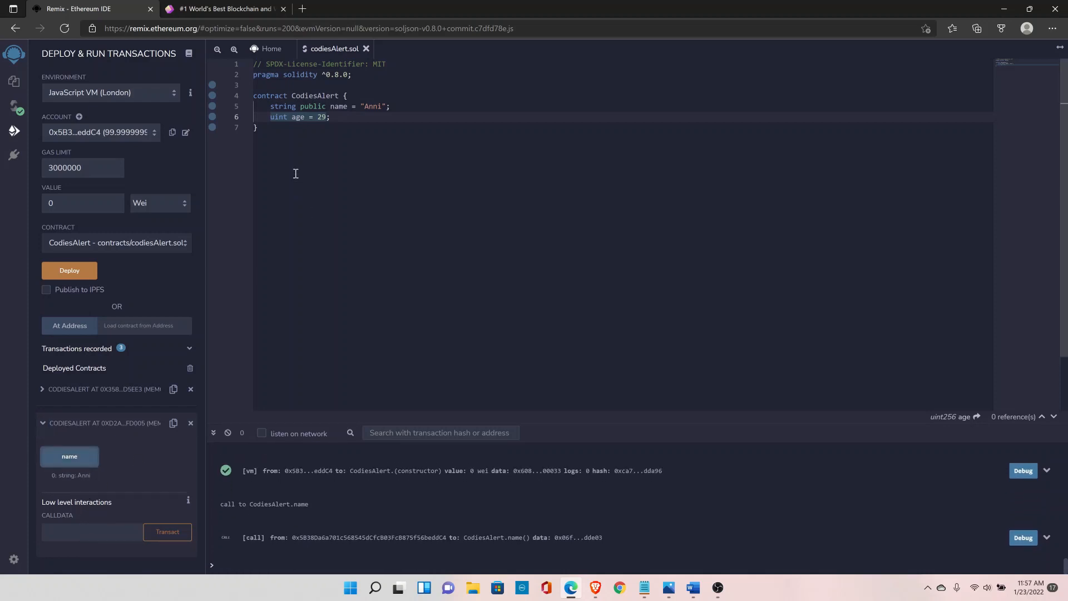